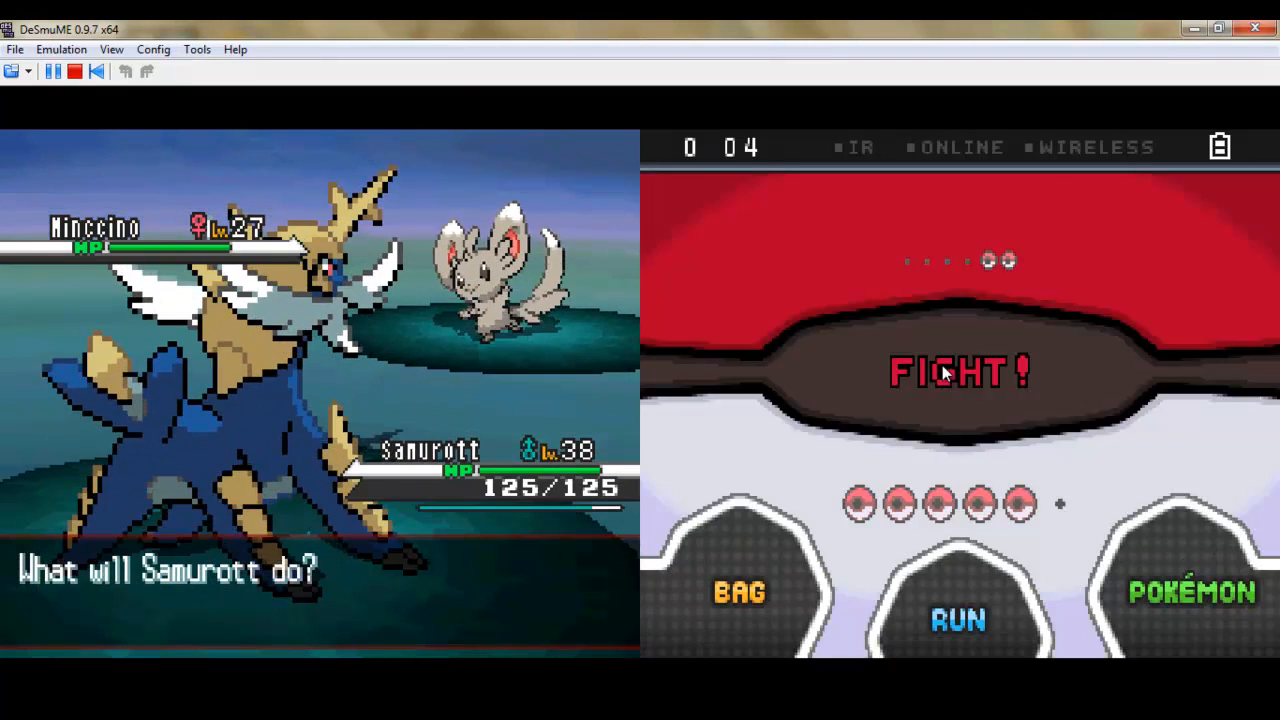
- Attack the wild Minccino and the next wild Pokémon with Samurott, then Boldore, until Boldore reaches level 30
{"action": "left_click", "coordinate": [958, 372]}
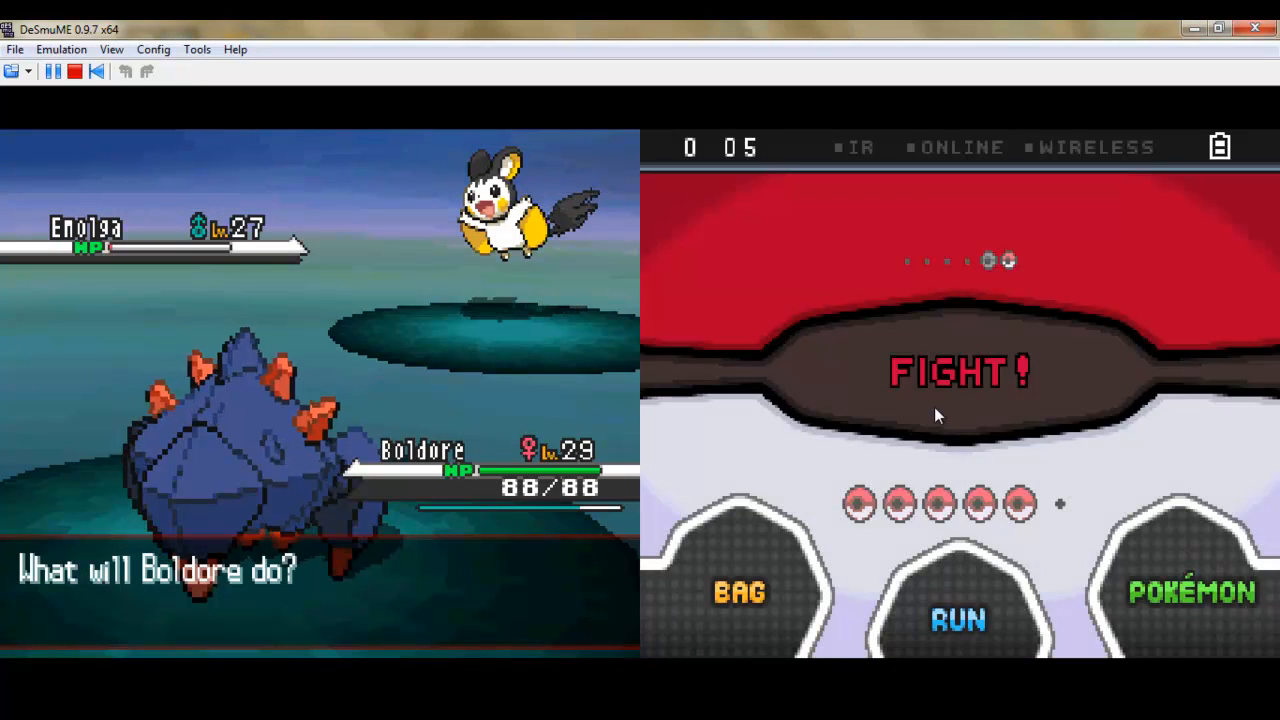
{"action": "left_click", "coordinate": [958, 371]}
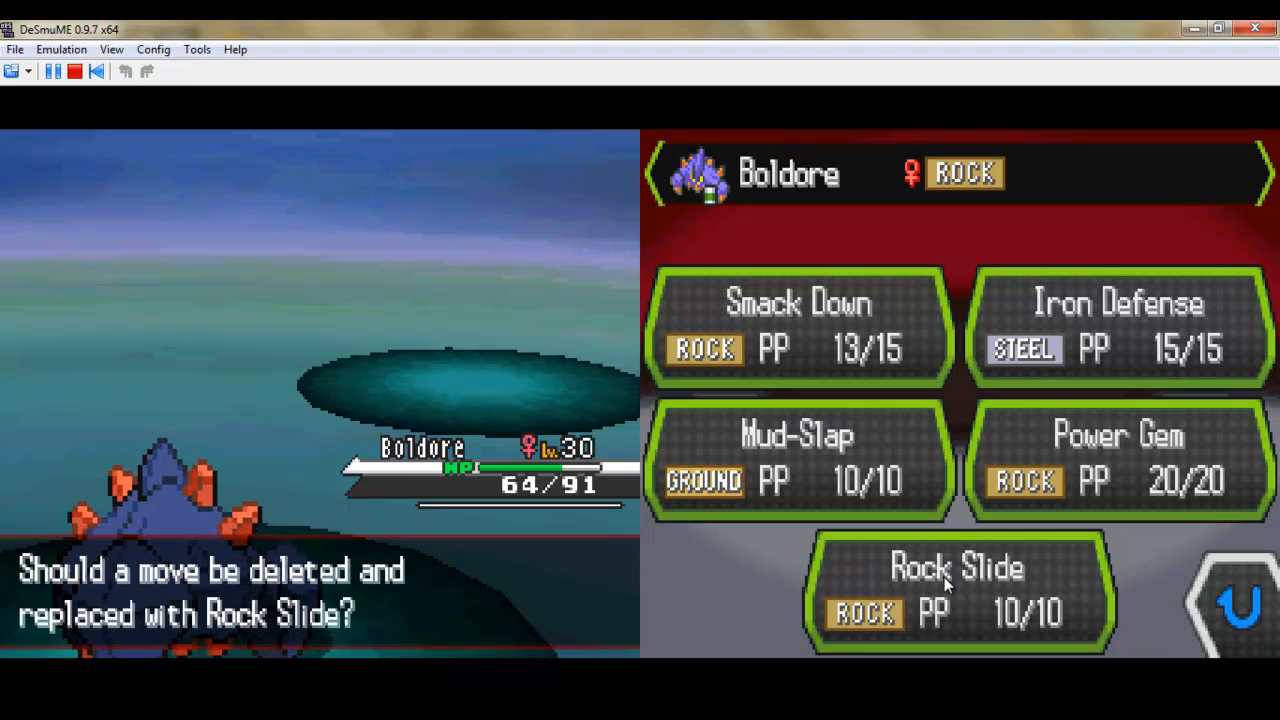
- View Power Gem's power and accuracy before choosing a move for Rock Slide to replace
{"action": "left_click", "coordinate": [955, 590]}
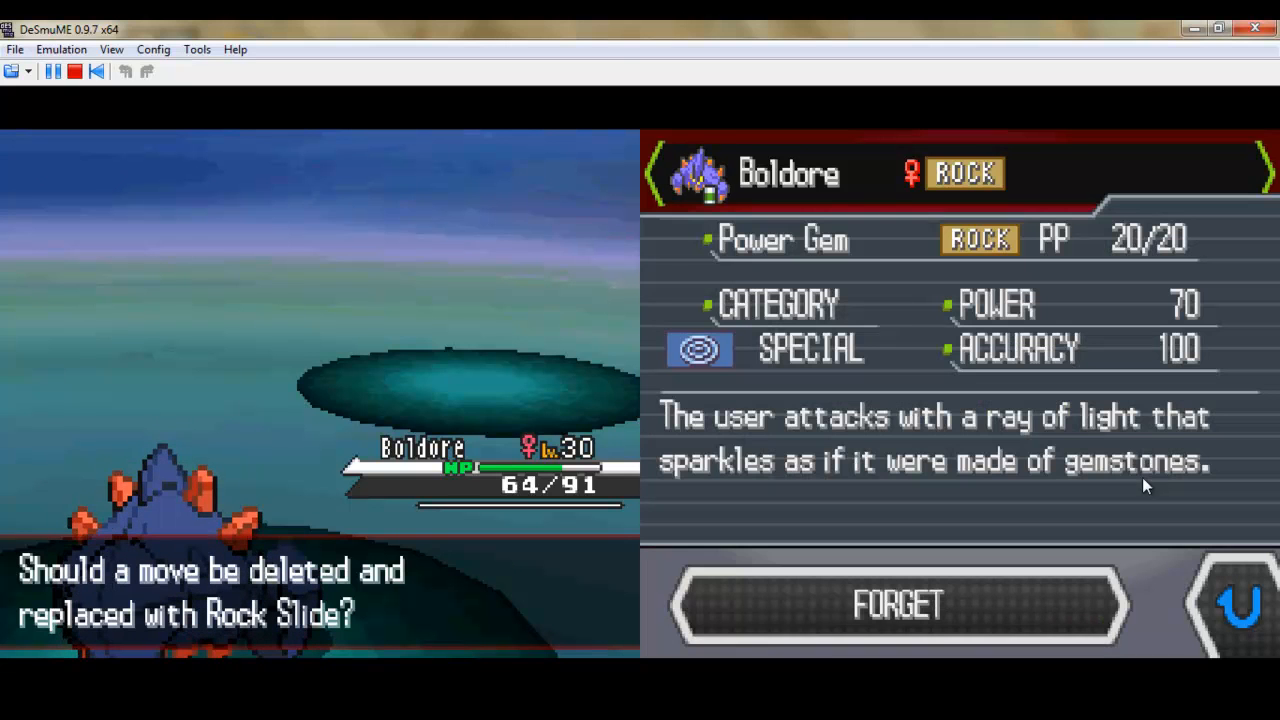
{"action": "mouse_move", "coordinate": [1240, 583]}
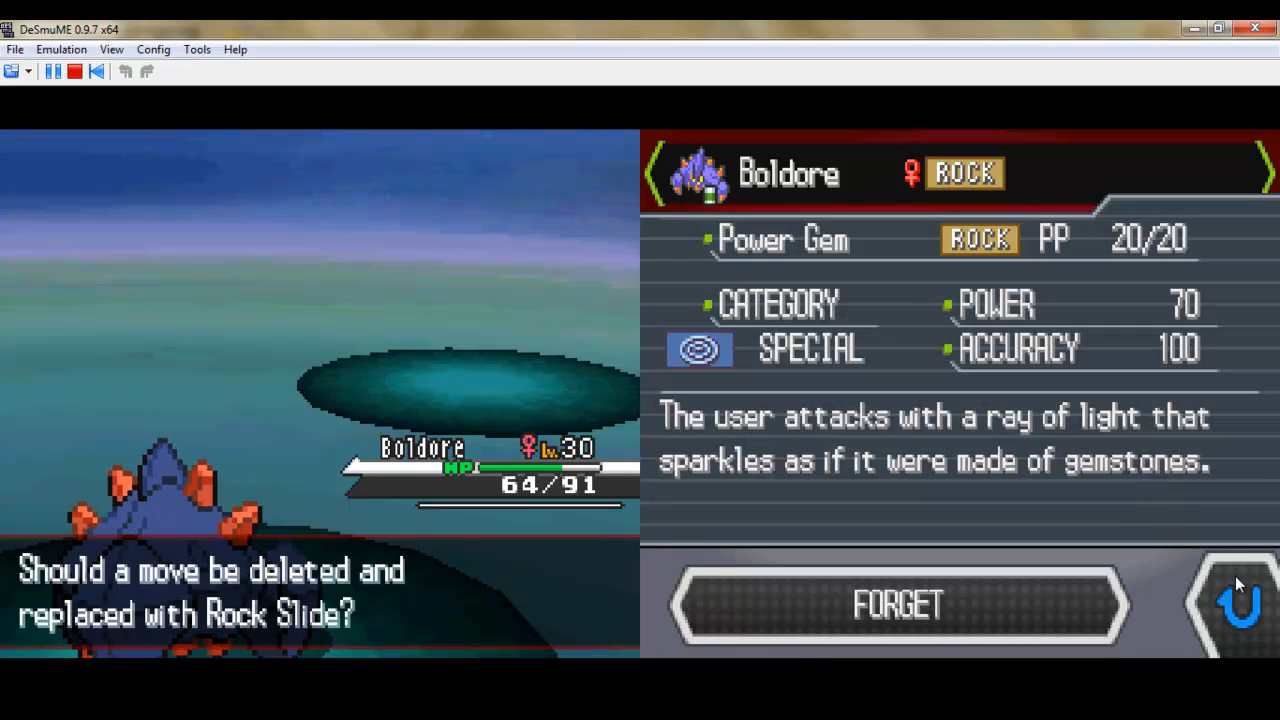
{"action": "mouse_move", "coordinate": [1238, 595]}
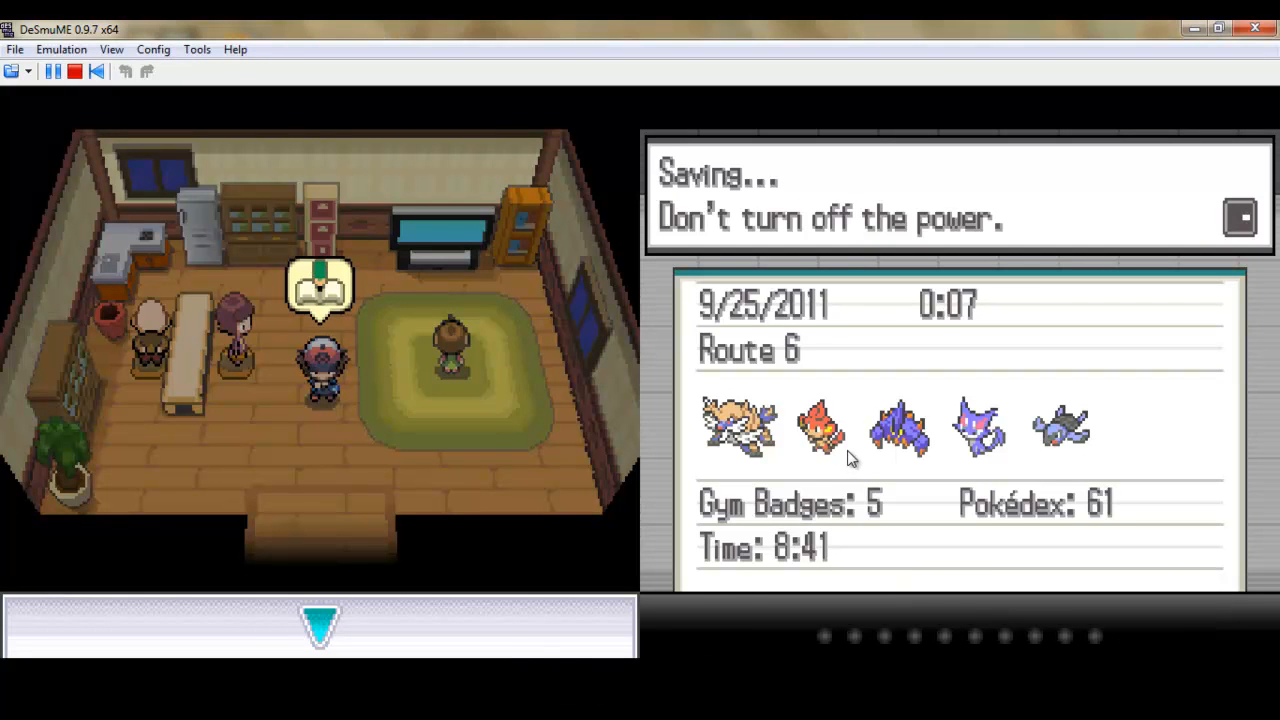
{"action": "mouse_move", "coordinate": [951, 402]}
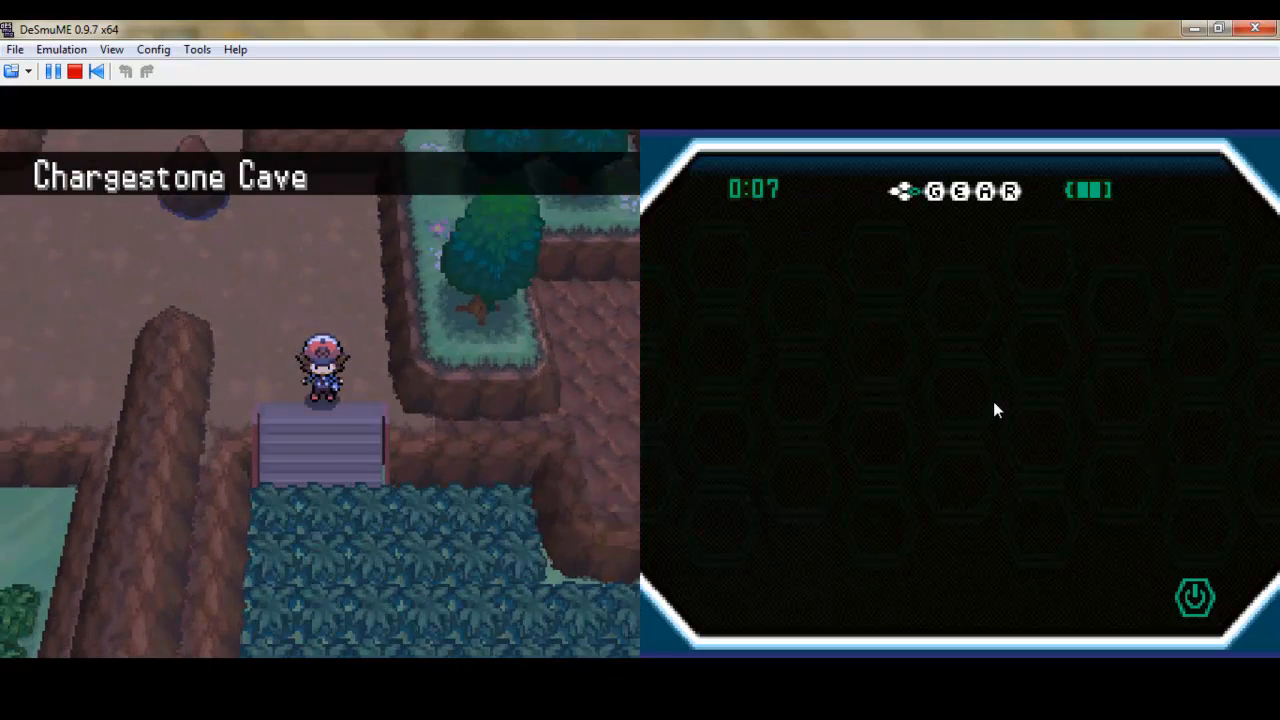
- Walk north to the cleared cave entrance and talk to the man there
{"action": "key", "text": "up"}
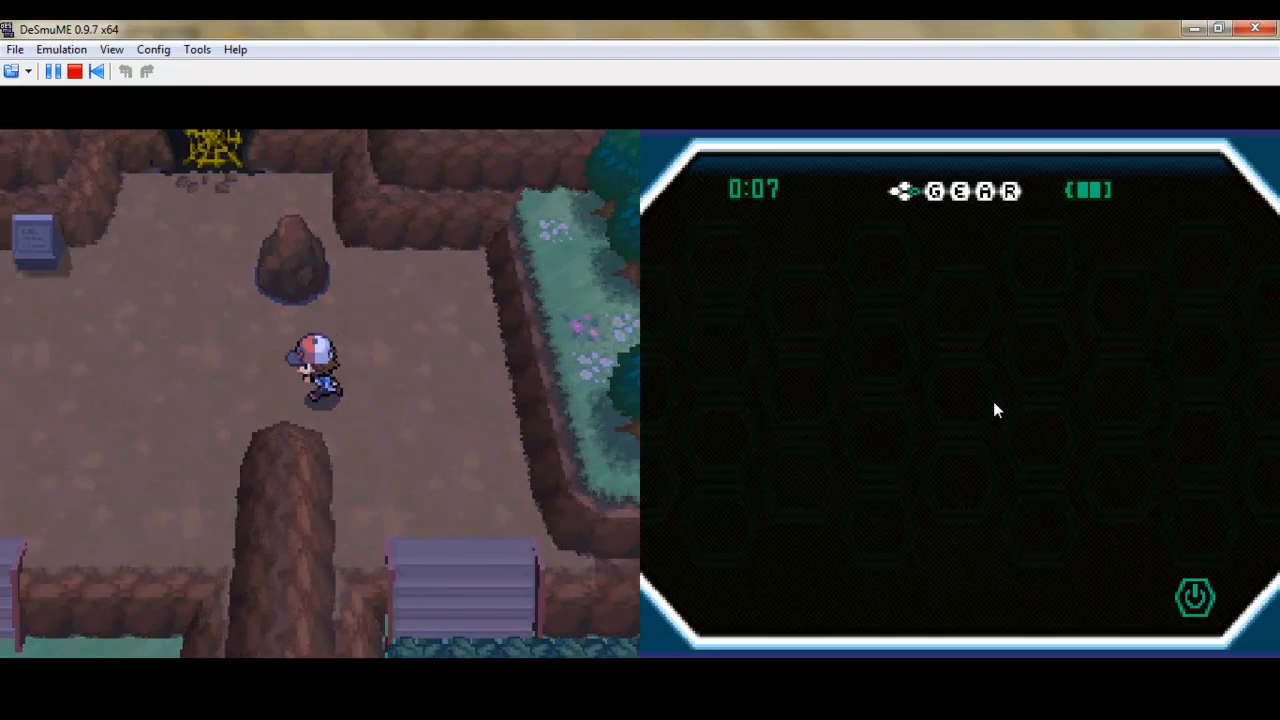
{"action": "key", "text": "Up"}
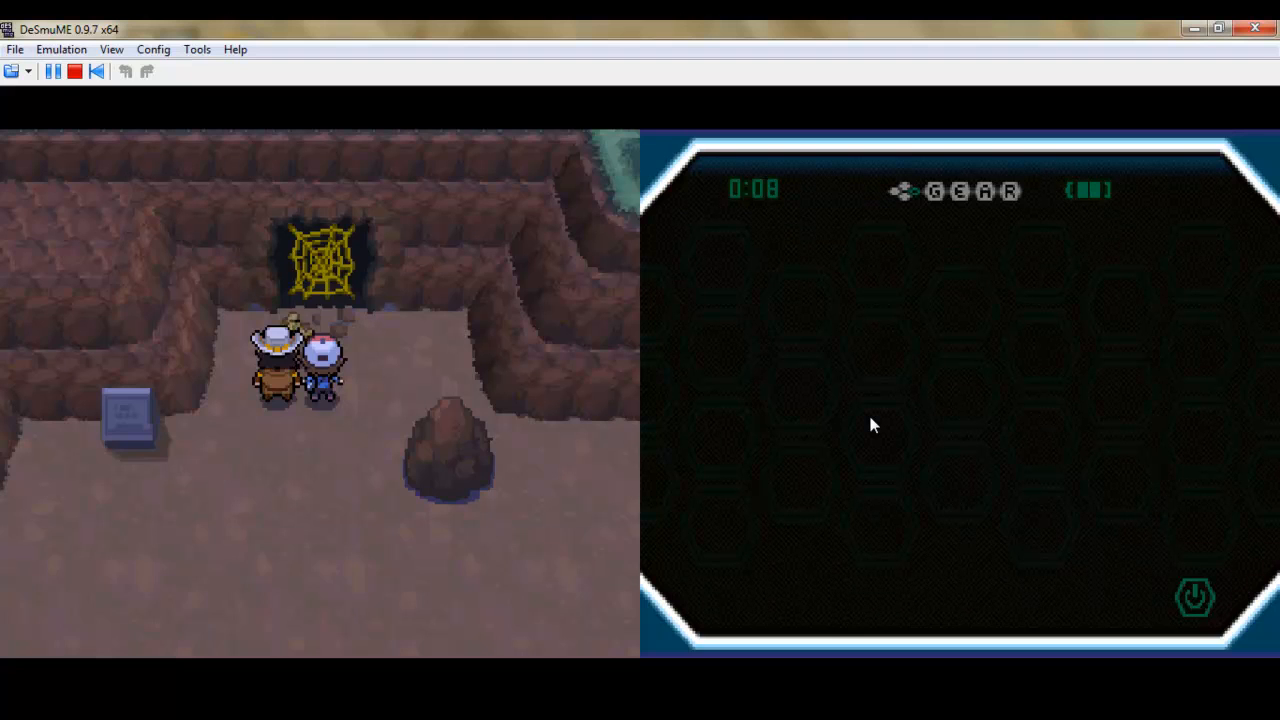
{"action": "key", "text": "Up"}
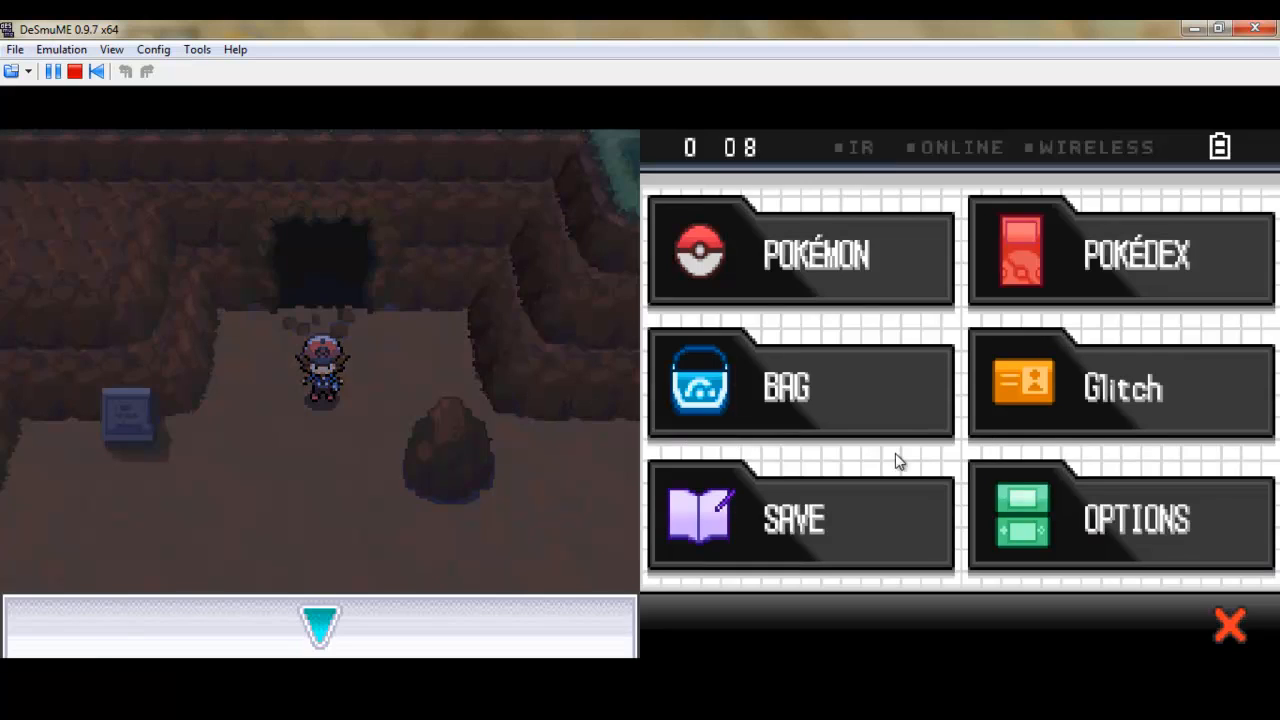
- Browse the bag's Medicine and TMs & HMs pockets, ending on the Items pocket
{"action": "left_click", "coordinate": [800, 388]}
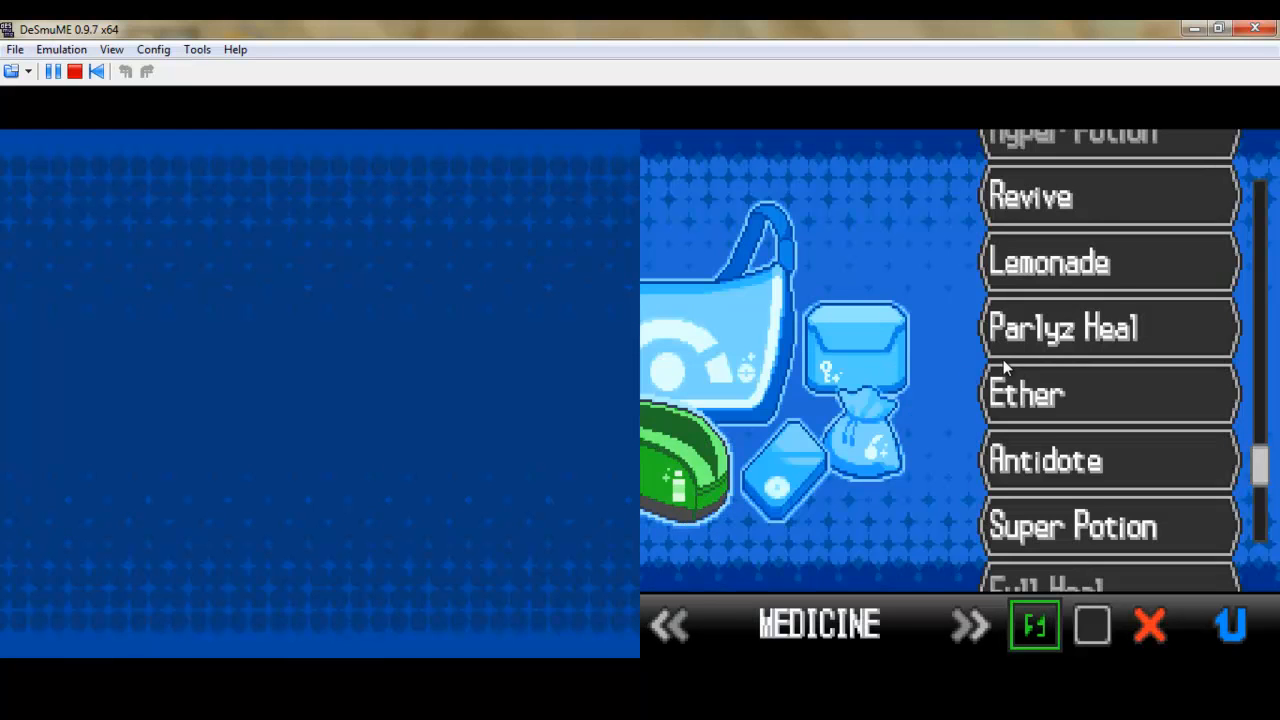
{"action": "left_click", "coordinate": [968, 625]}
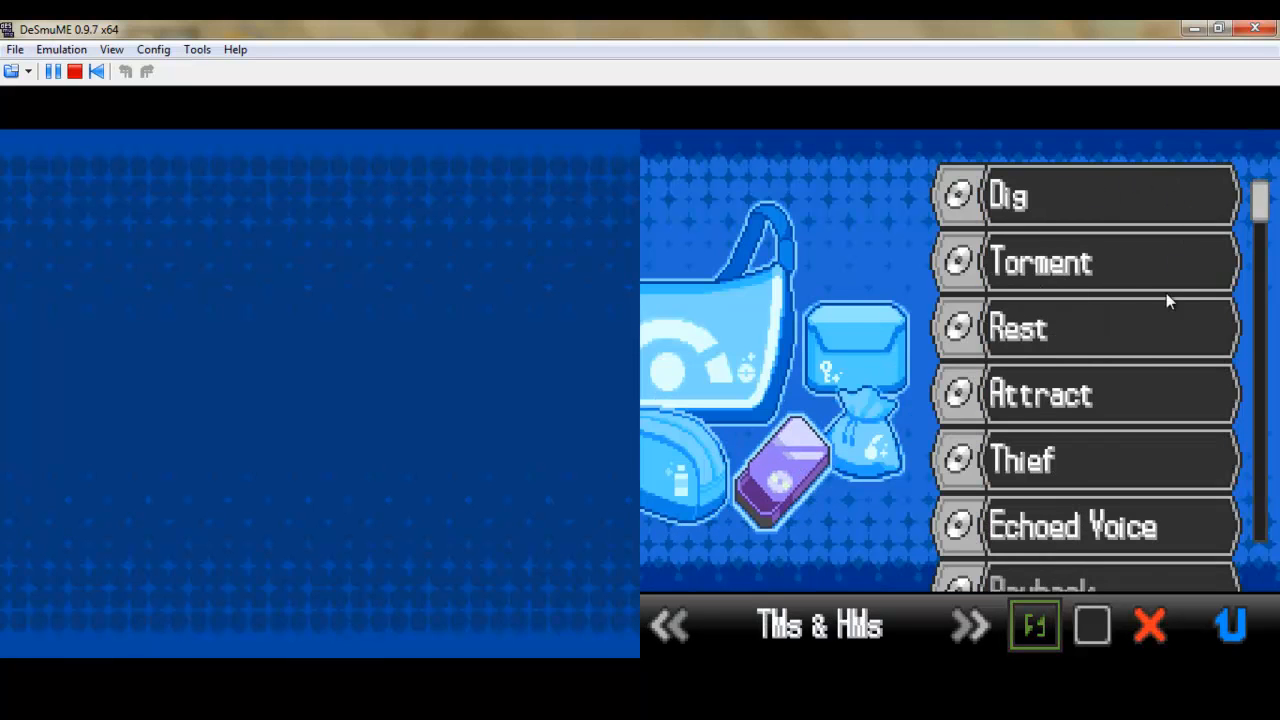
{"action": "scroll", "scroll_direction": "down", "scroll_amount": 3}
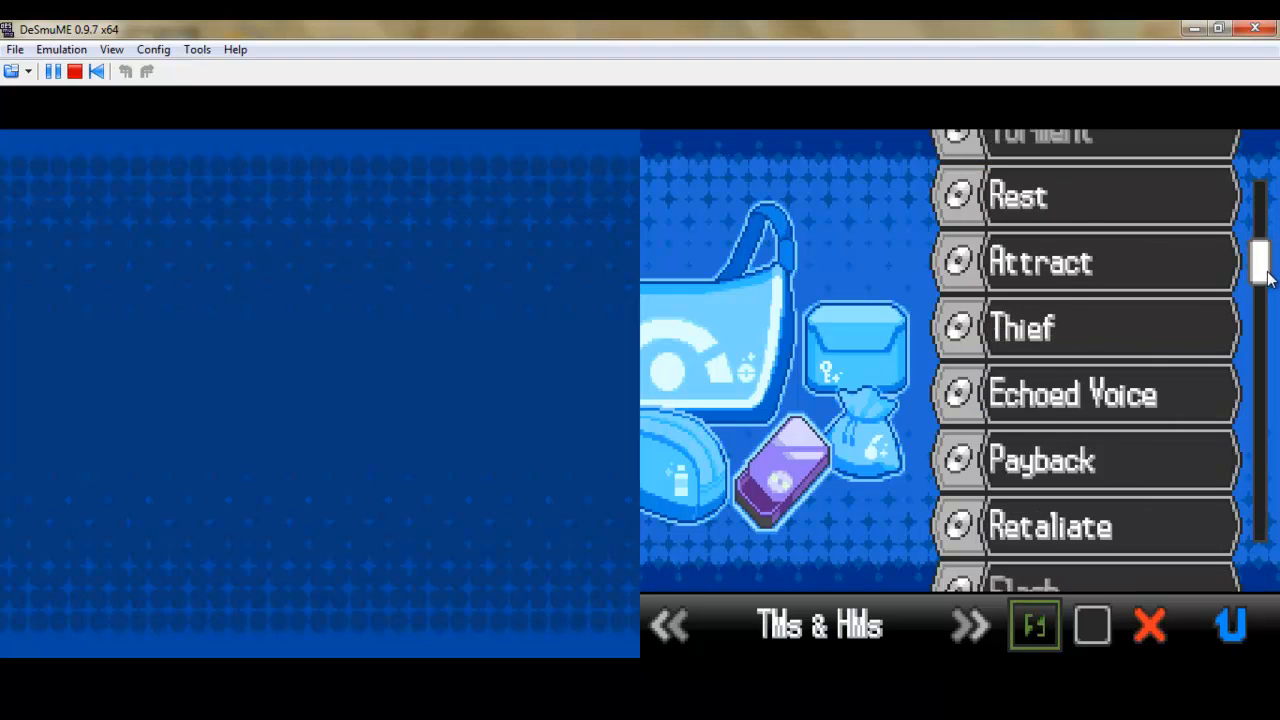
{"action": "scroll", "scroll_direction": "down", "scroll_amount": 3}
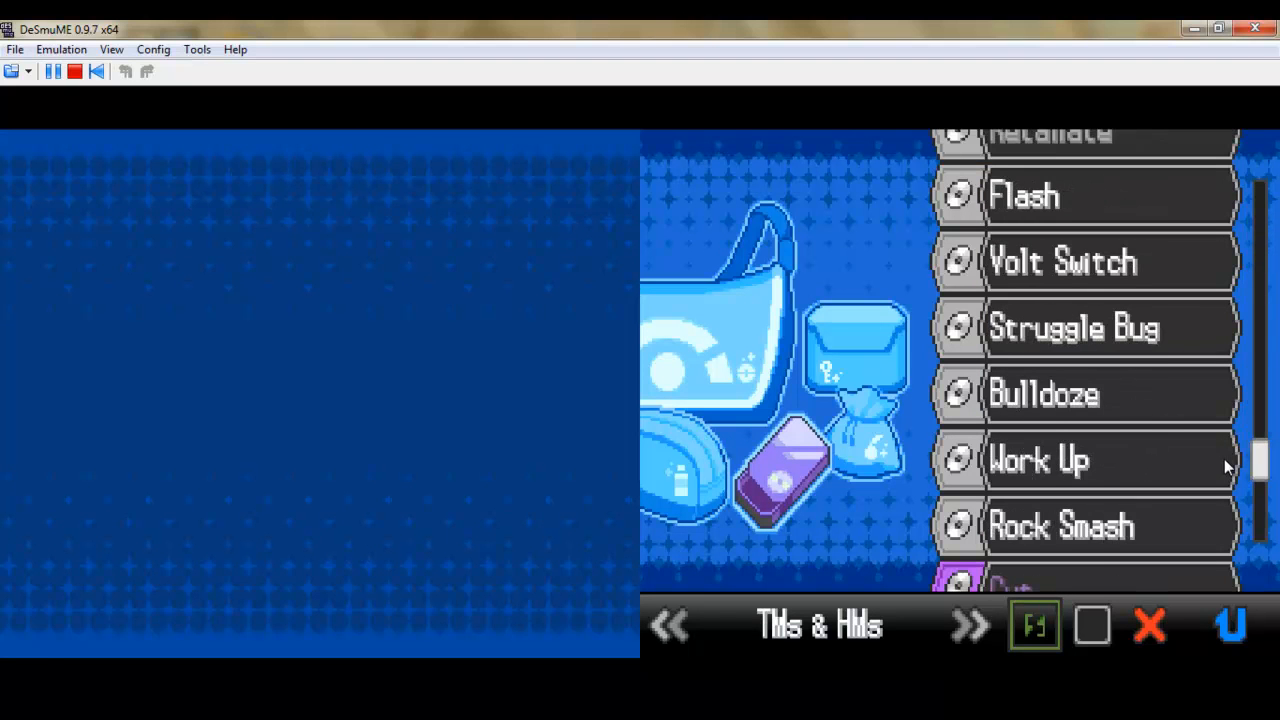
{"action": "left_click", "coordinate": [1043, 393]}
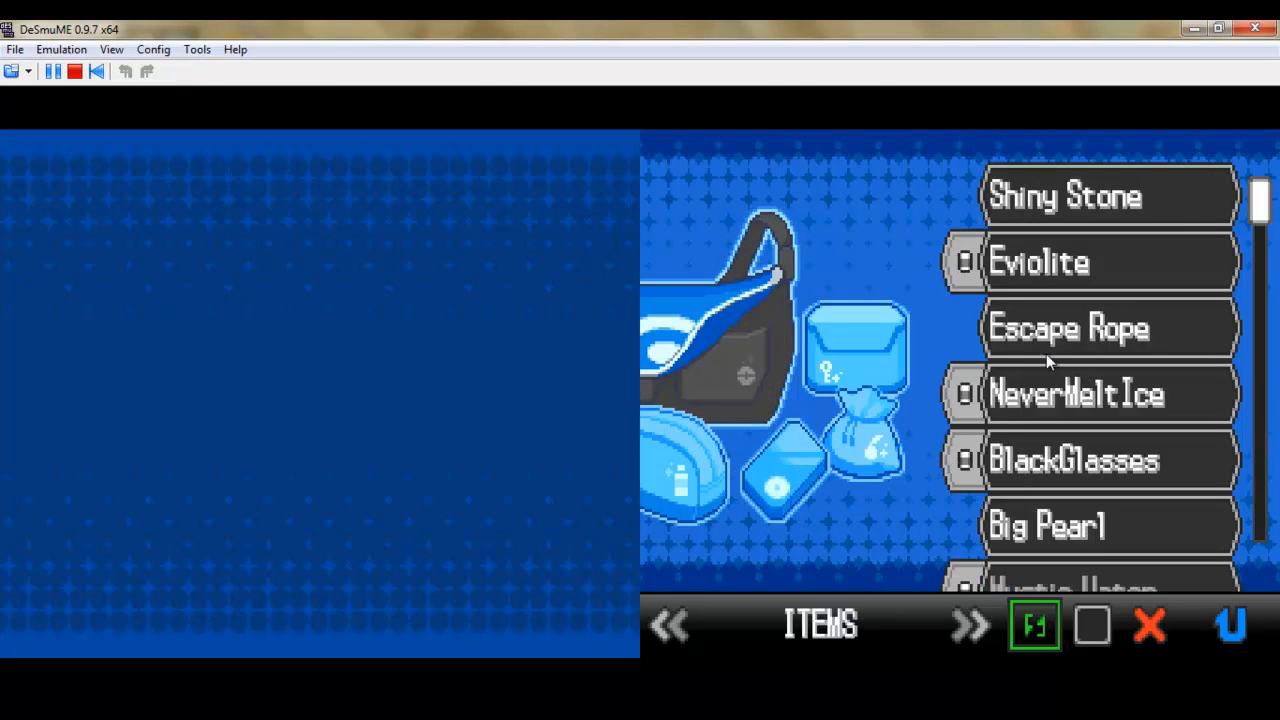
- Give Boldore the Eviolite in place of its Rocky Helmet, then close the bag
{"action": "left_click", "coordinate": [1090, 262]}
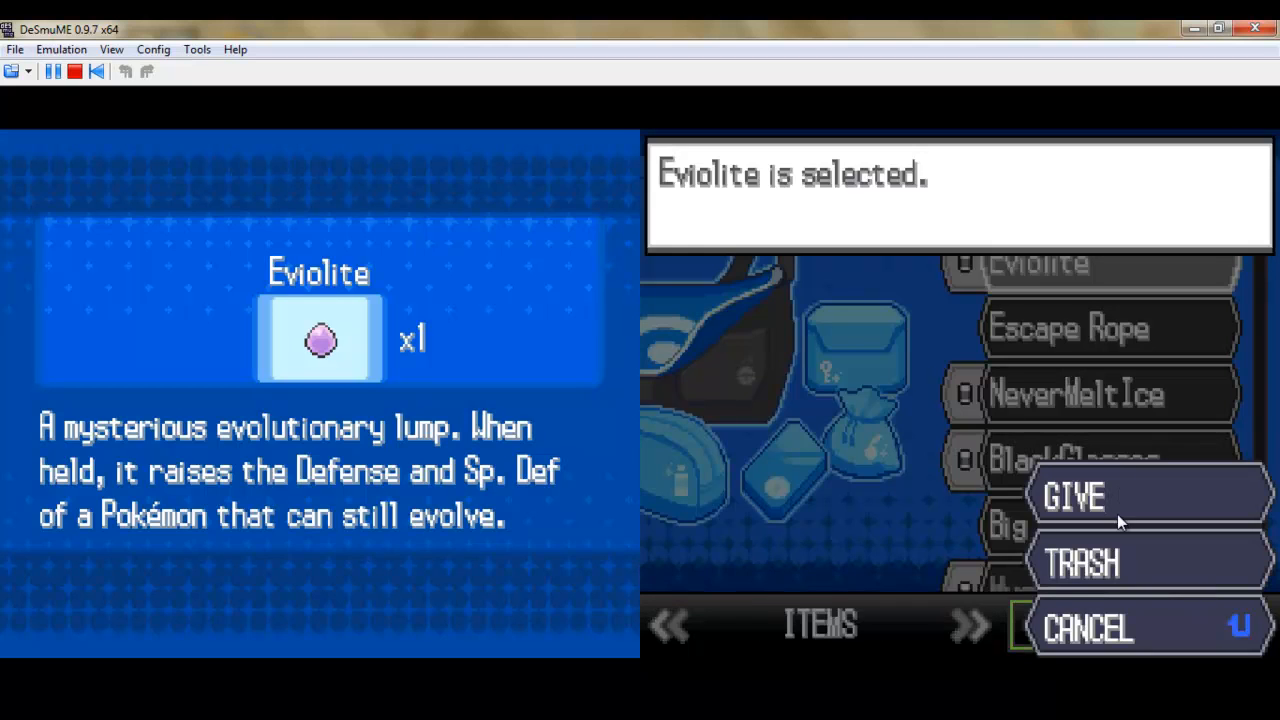
{"action": "left_click", "coordinate": [1073, 497]}
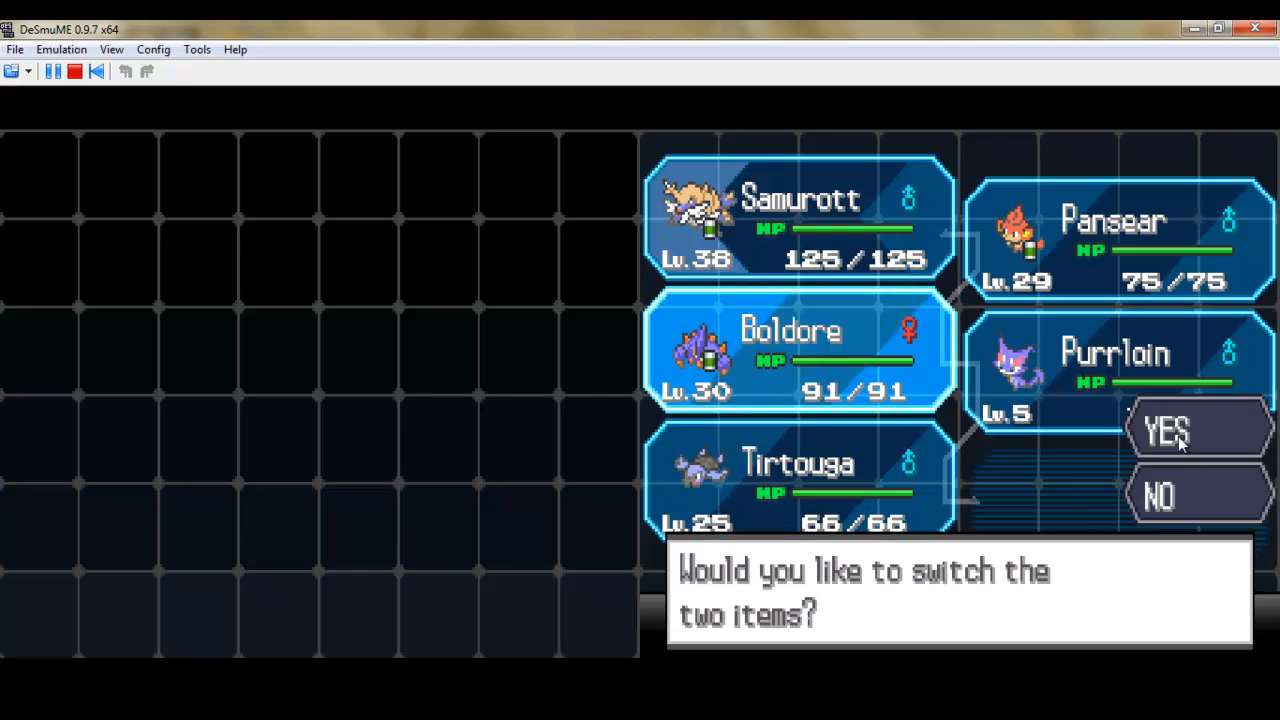
{"action": "left_click", "coordinate": [1197, 432]}
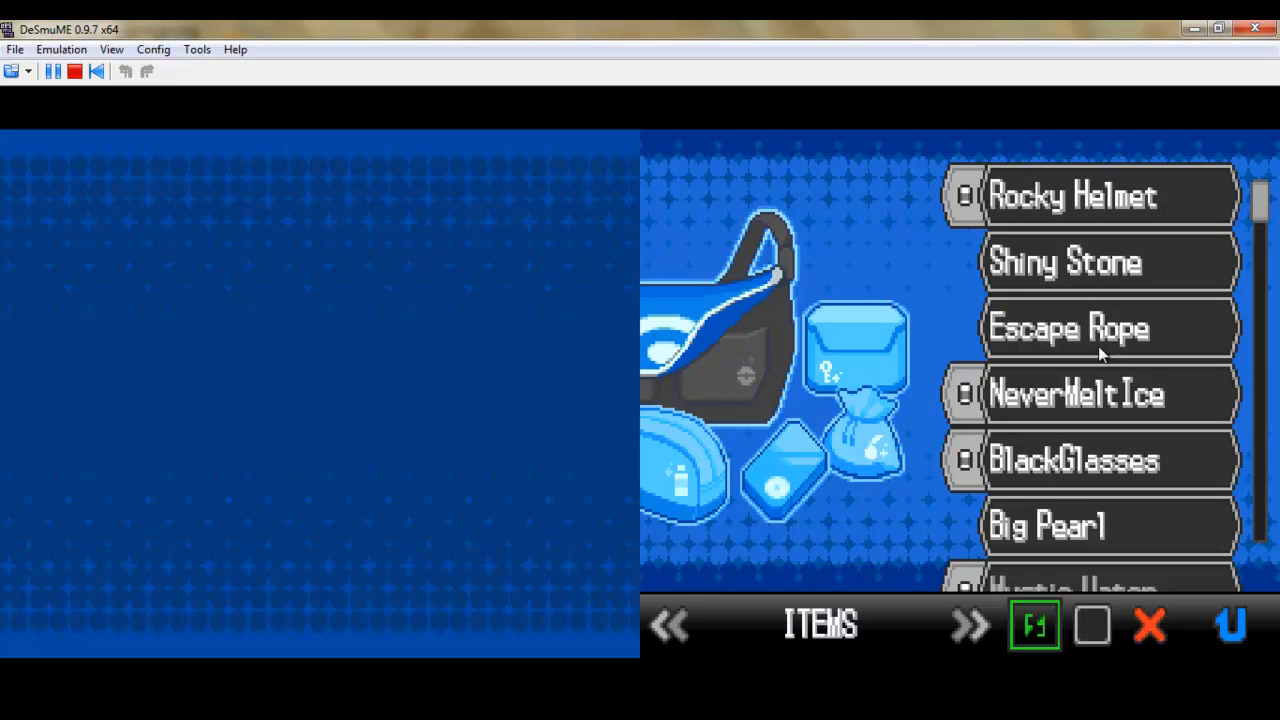
{"action": "left_click", "coordinate": [1074, 460]}
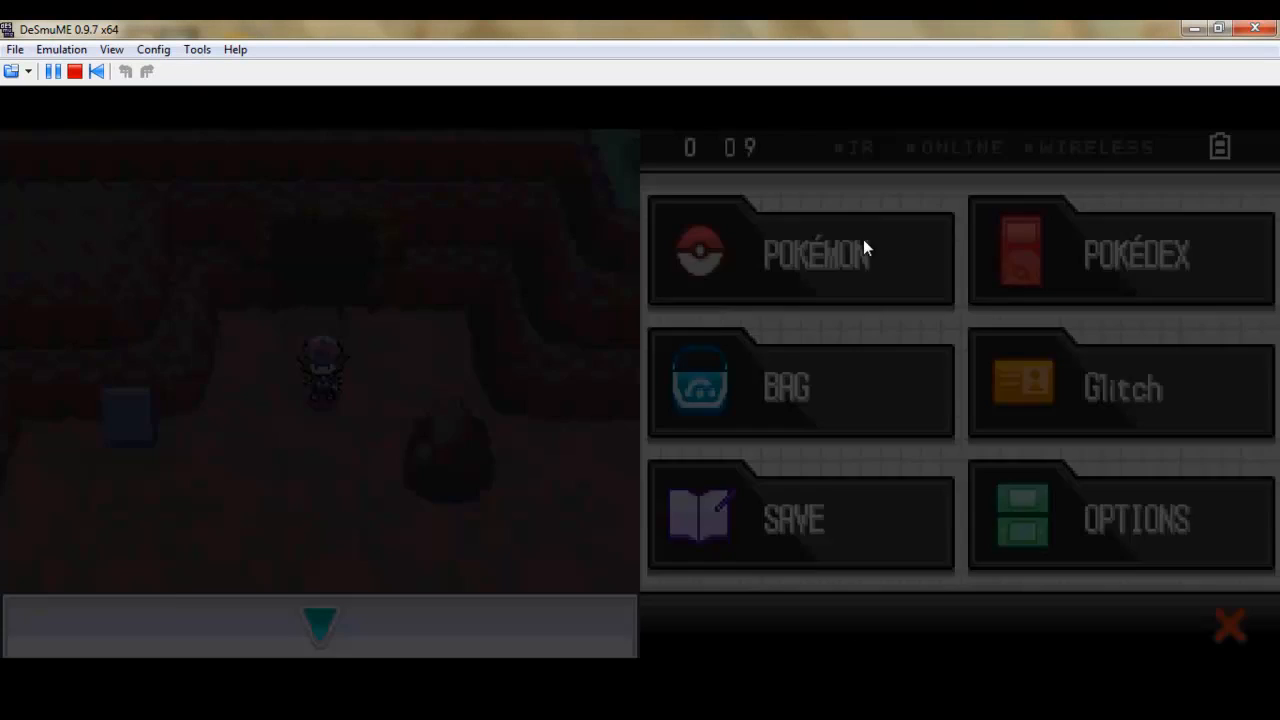
- Close the menu and walk into Chargestone Cave toward the trainer by the crystals
{"action": "left_click", "coordinate": [800, 252]}
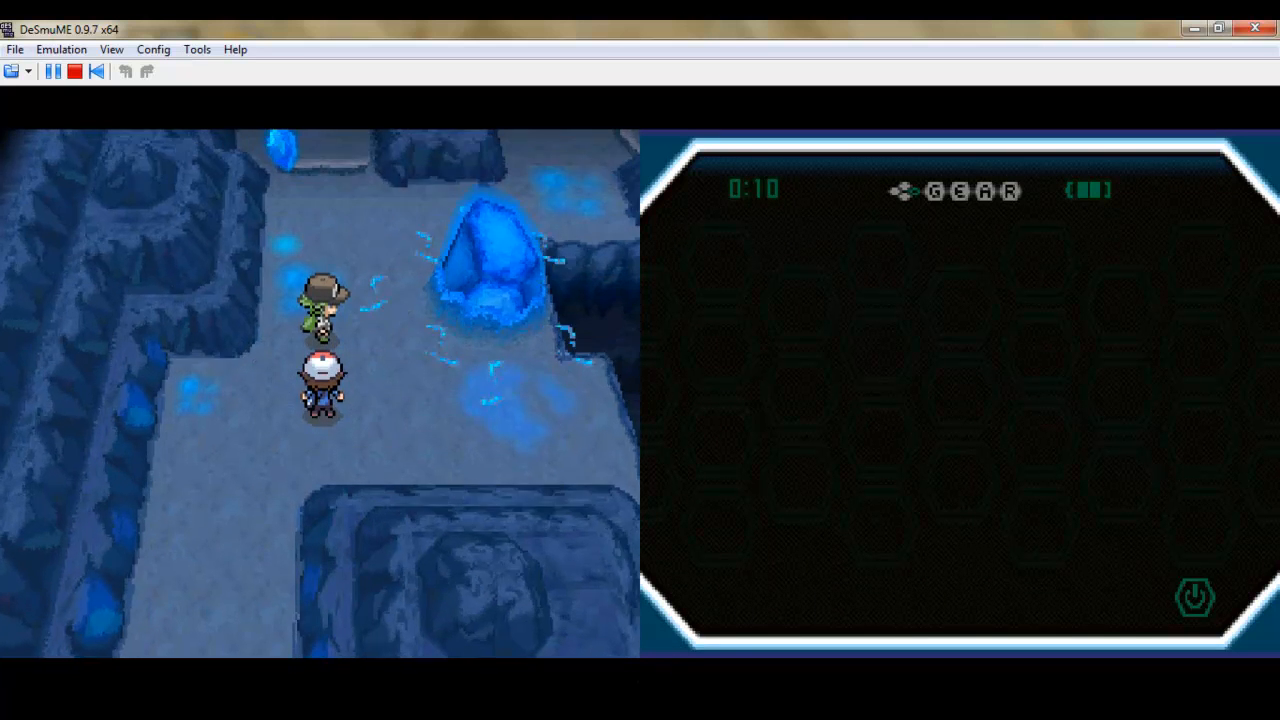
{"action": "key", "text": "Down"}
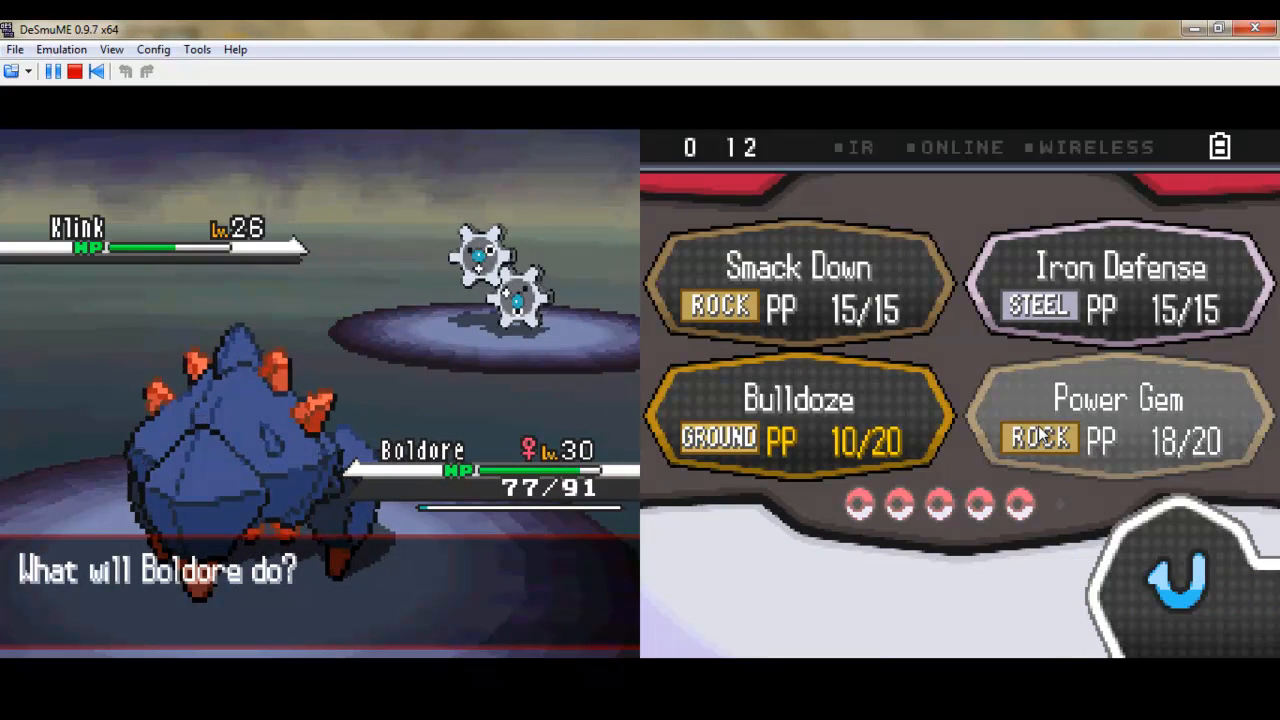
- Attack the wild Klink with Boldore to drop its HP into the red
{"action": "left_click", "coordinate": [1117, 415]}
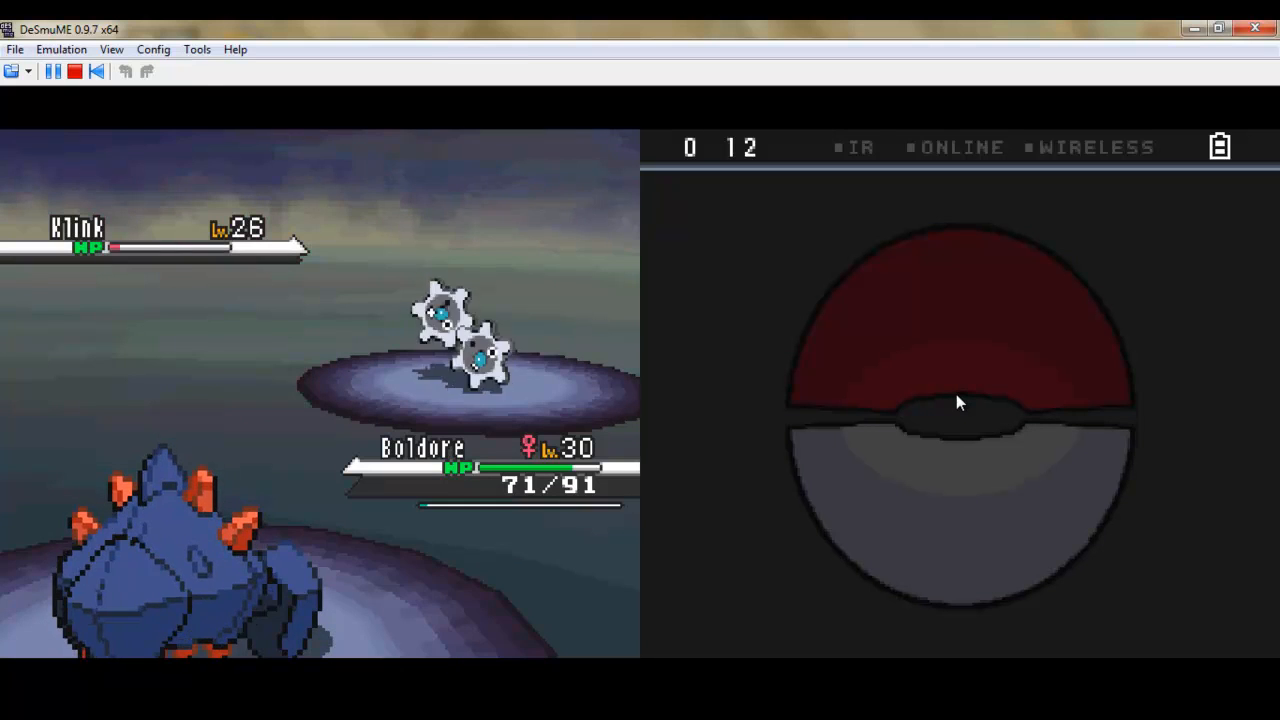
{"action": "mouse_move", "coordinate": [938, 417]}
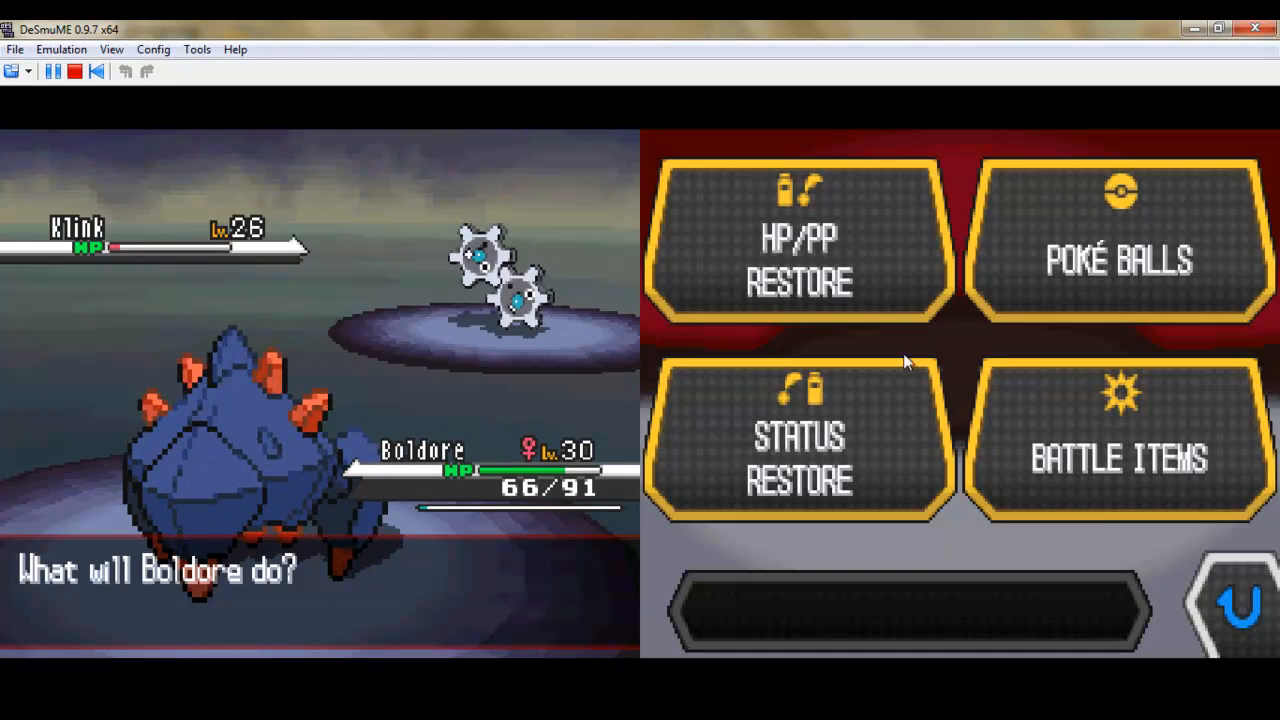
- Throw a Dusk Ball from the Poké Balls pocket at the weakened Klink
{"action": "left_click", "coordinate": [1118, 240]}
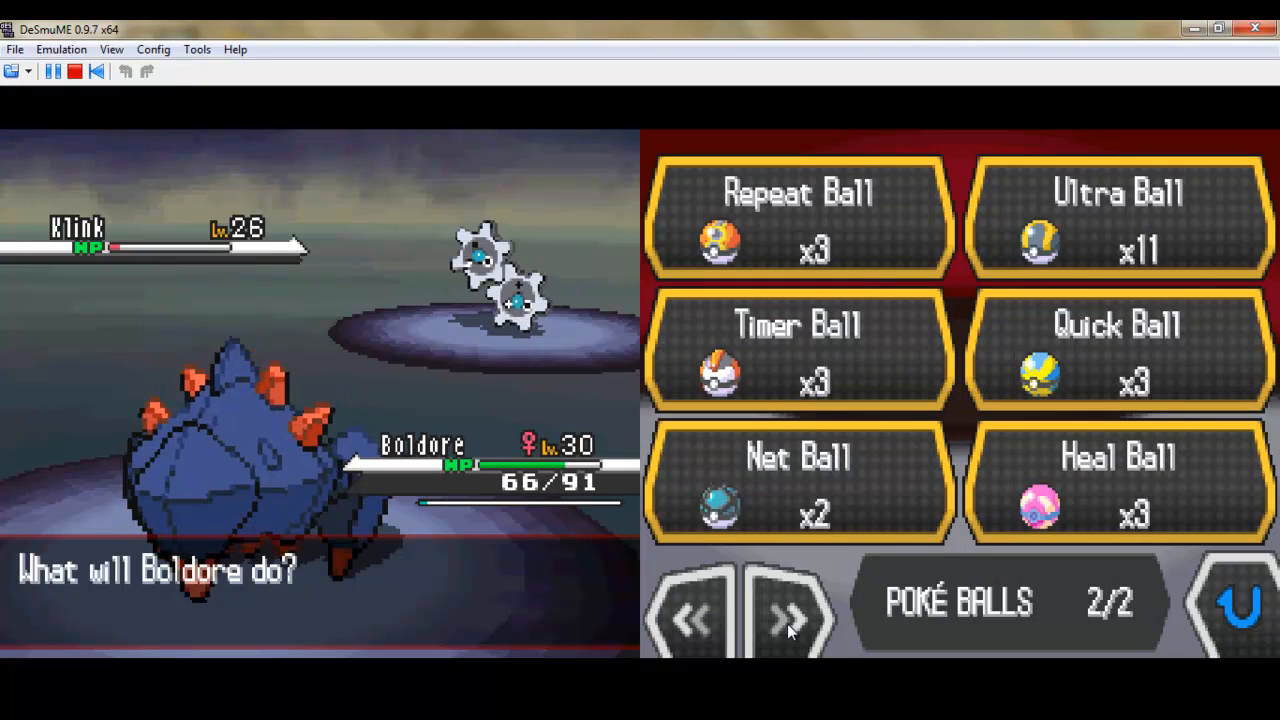
{"action": "left_click", "coordinate": [793, 615]}
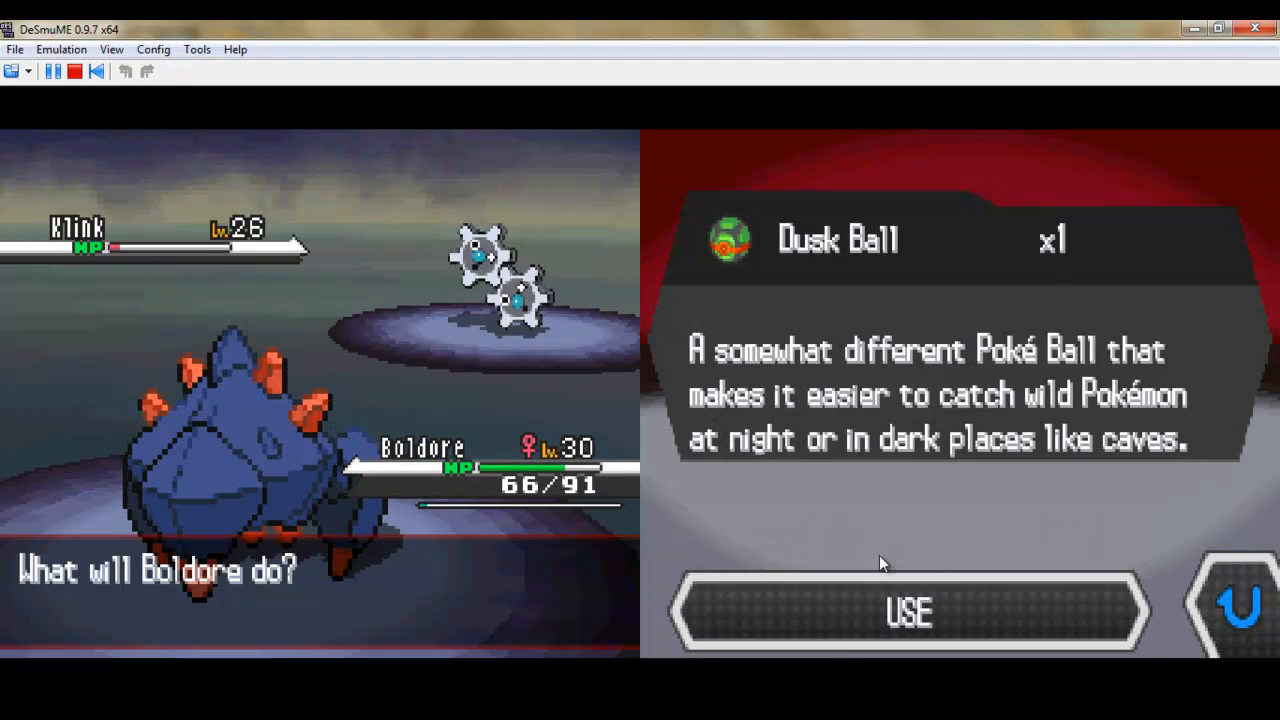
{"action": "left_click", "coordinate": [908, 611]}
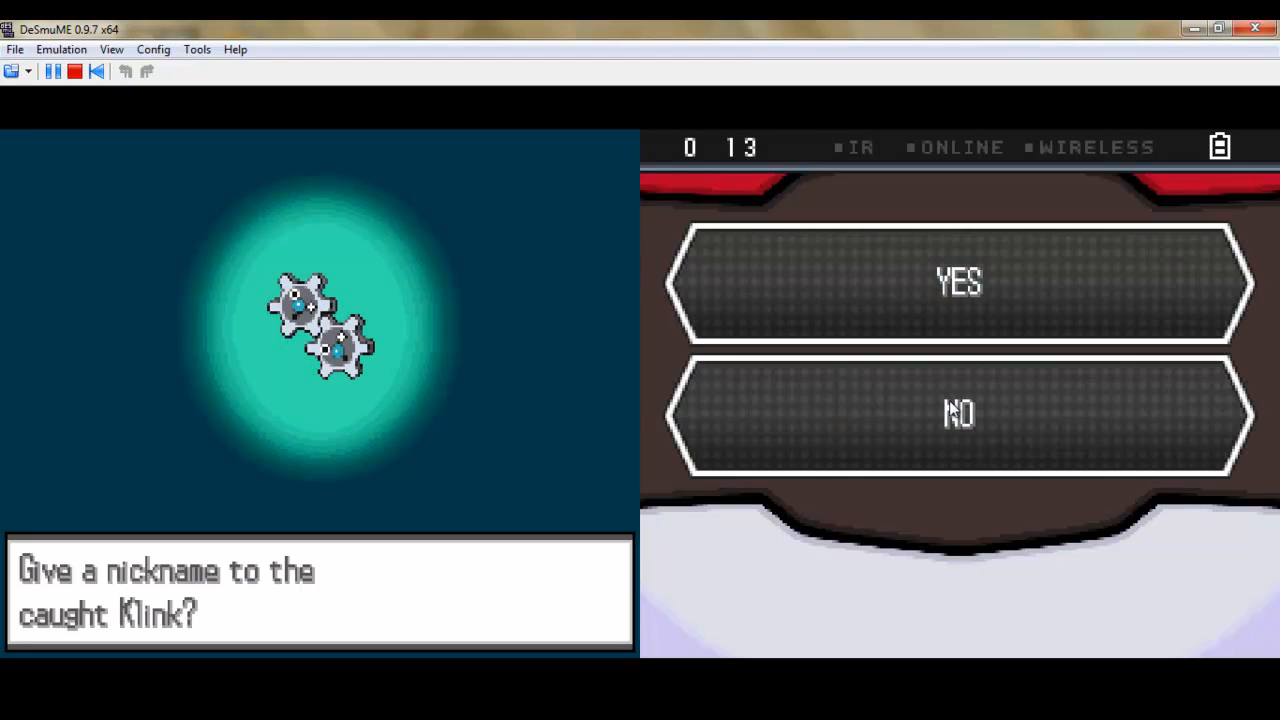
- Nickname the caught Klink 'GottamGear' using the on-screen keyboard and confirm
{"action": "left_click", "coordinate": [957, 283]}
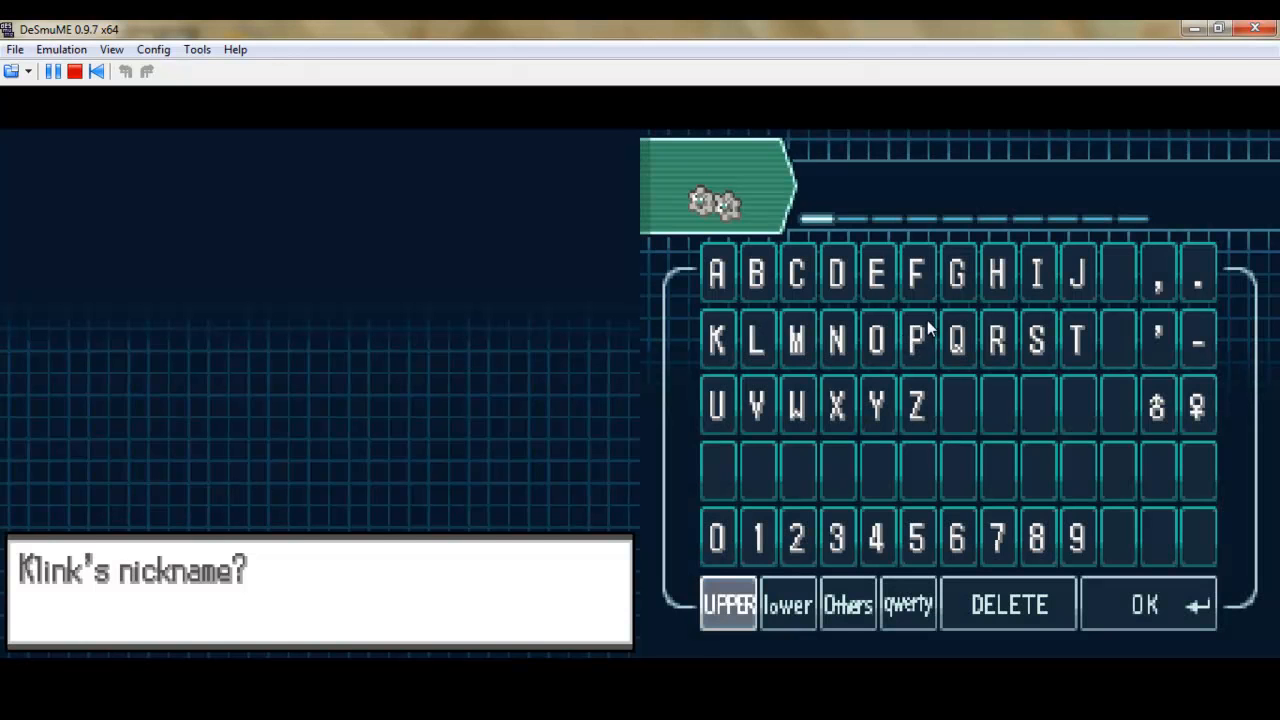
{"action": "left_click", "coordinate": [955, 273]}
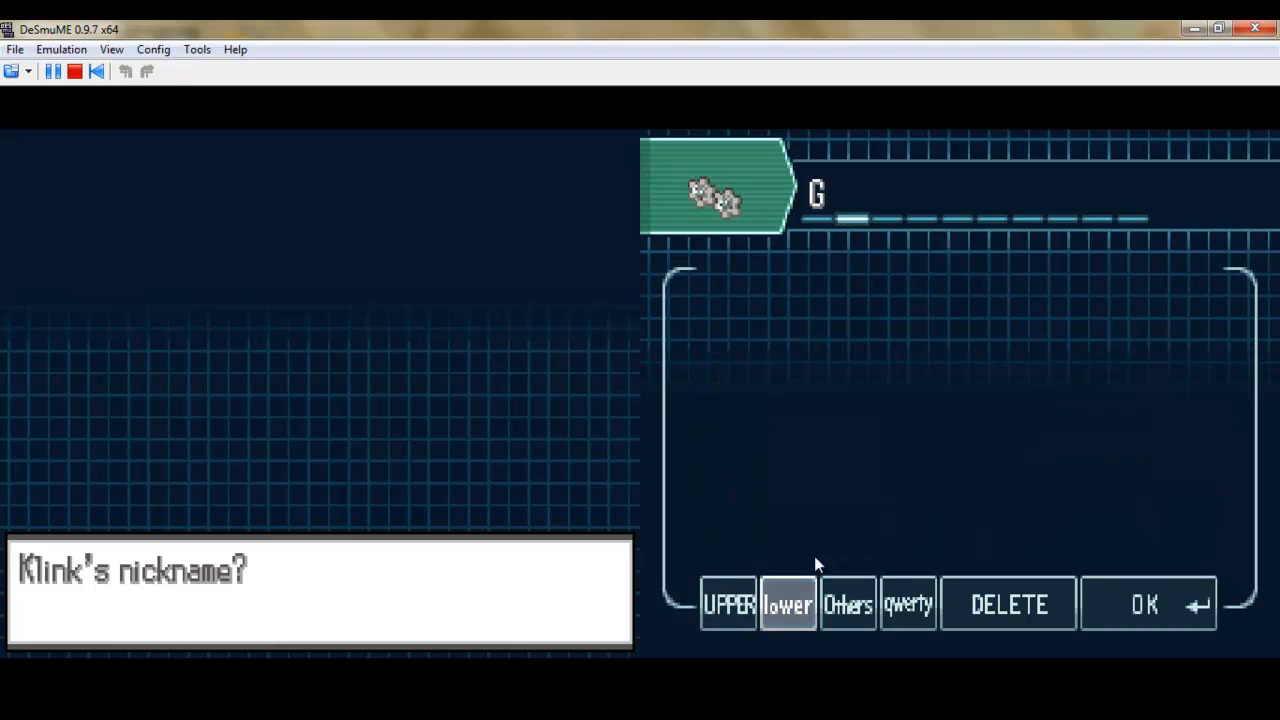
{"action": "left_click", "coordinate": [787, 604]}
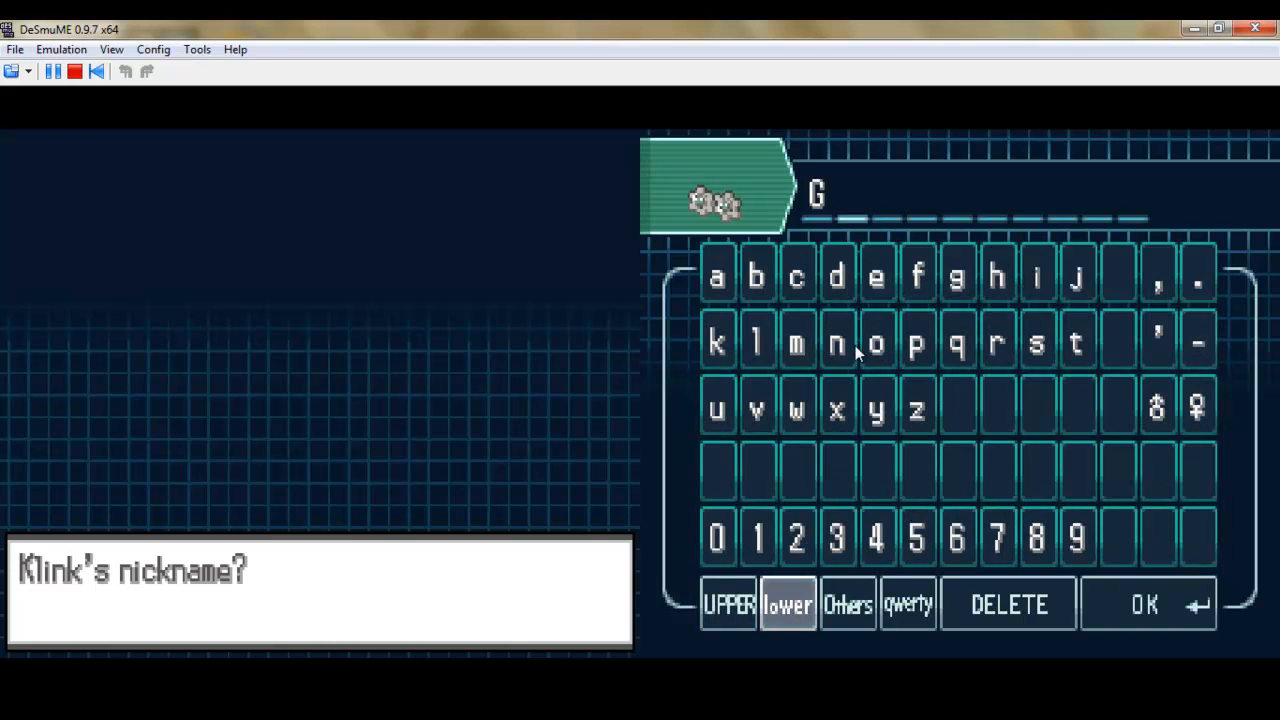
{"action": "left_click", "coordinate": [875, 343]}
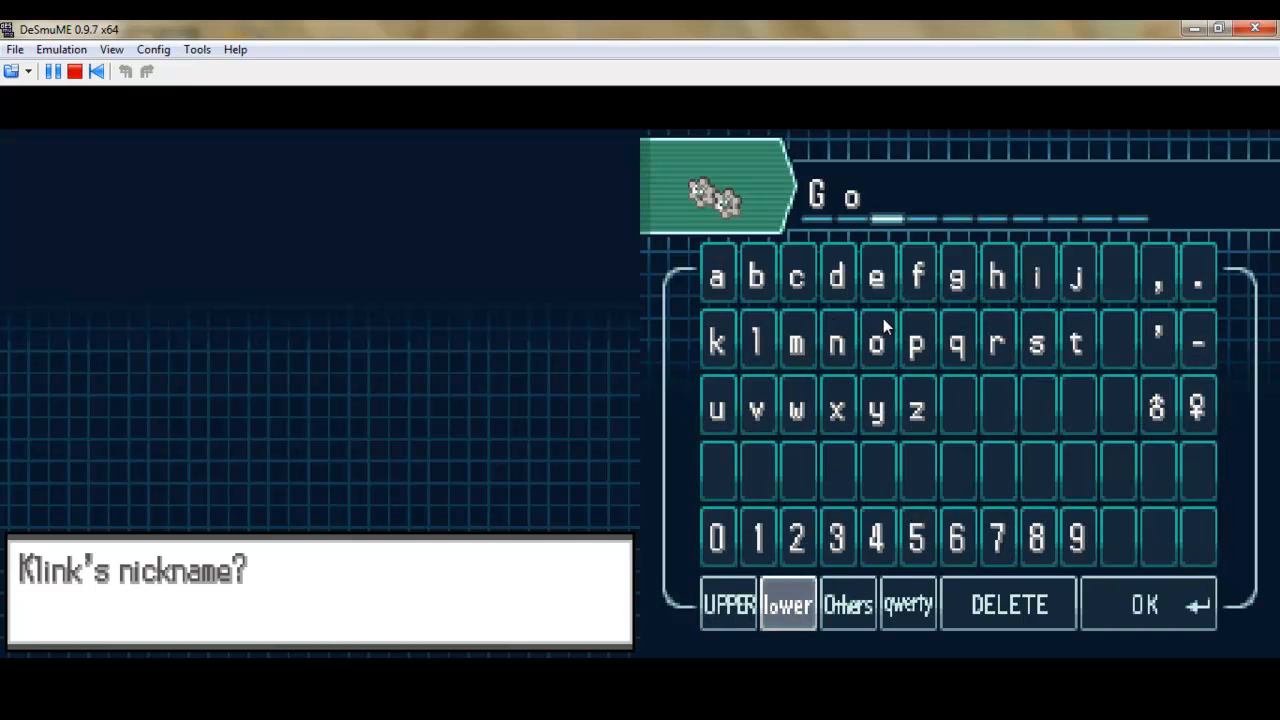
{"action": "left_click", "coordinate": [1076, 342]}
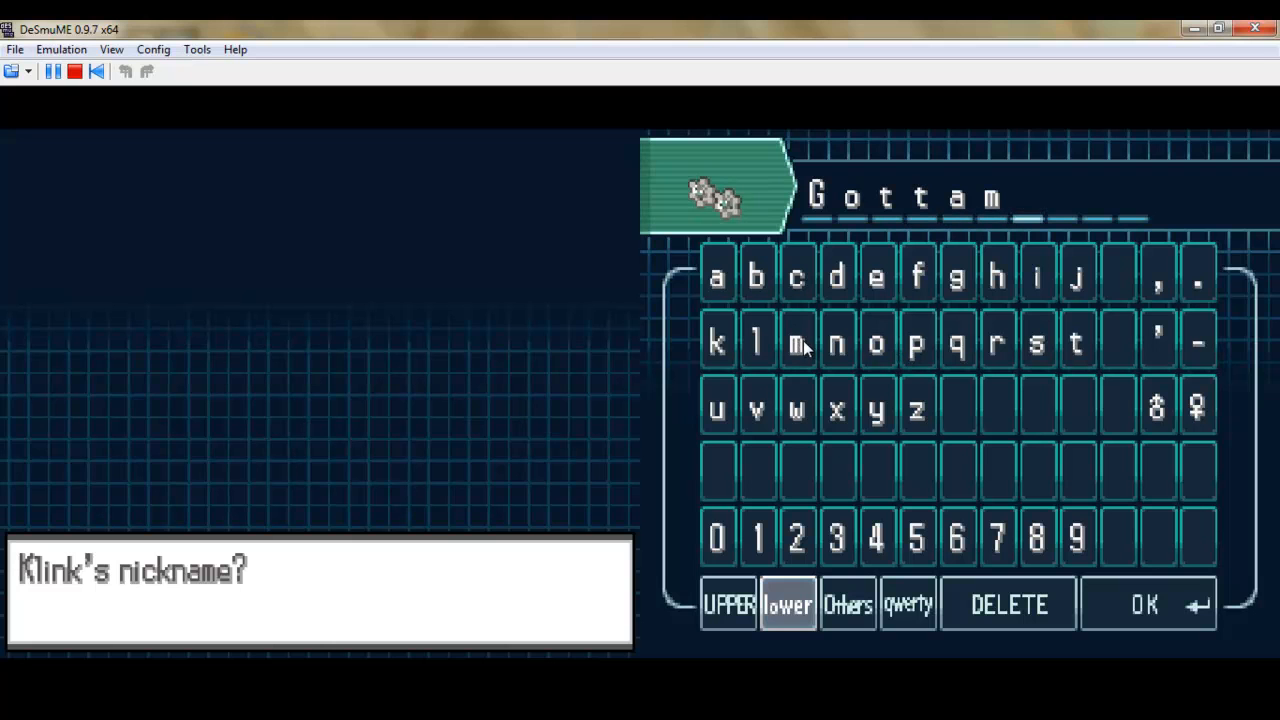
{"action": "left_click", "coordinate": [728, 604]}
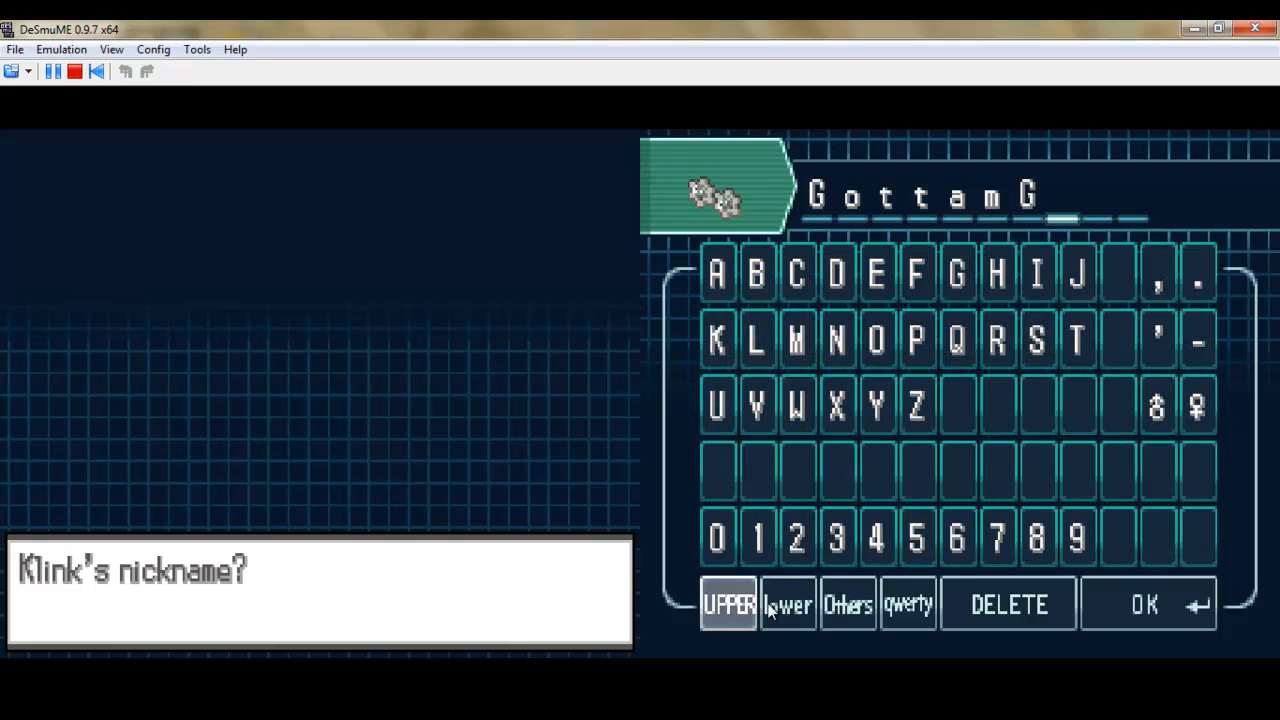
{"action": "left_click", "coordinate": [787, 604]}
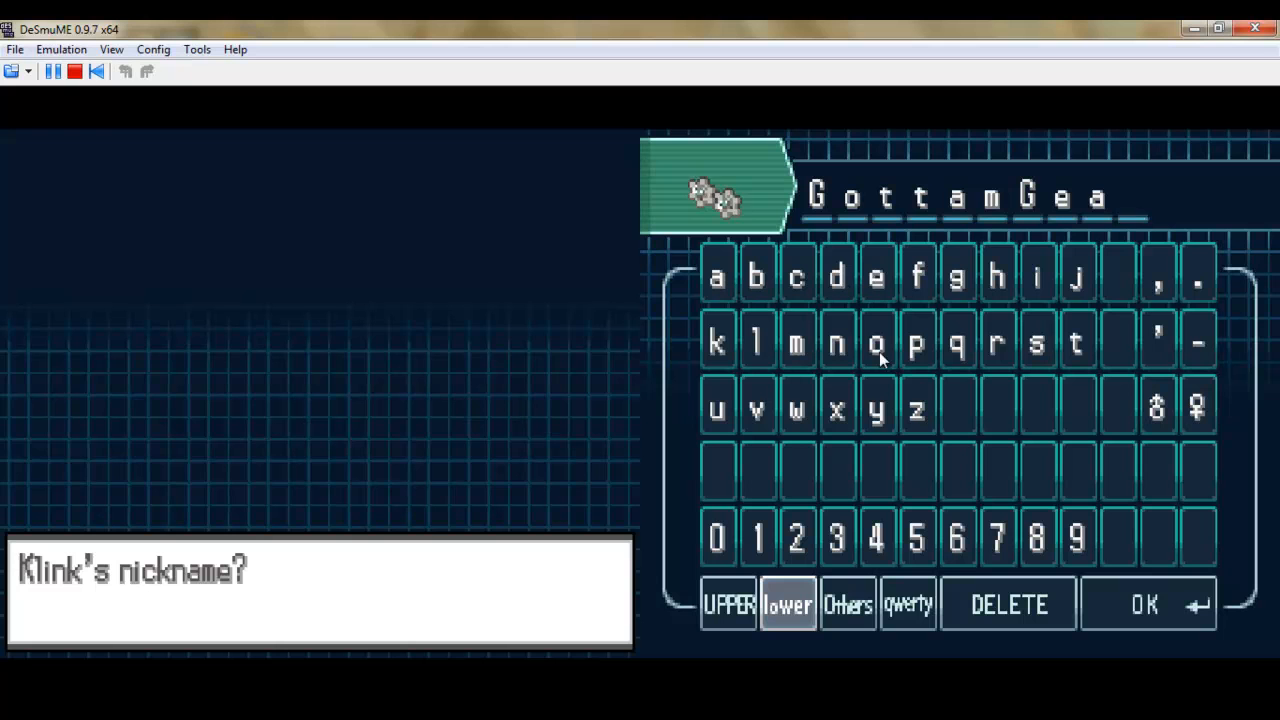
{"action": "left_click", "coordinate": [1144, 604]}
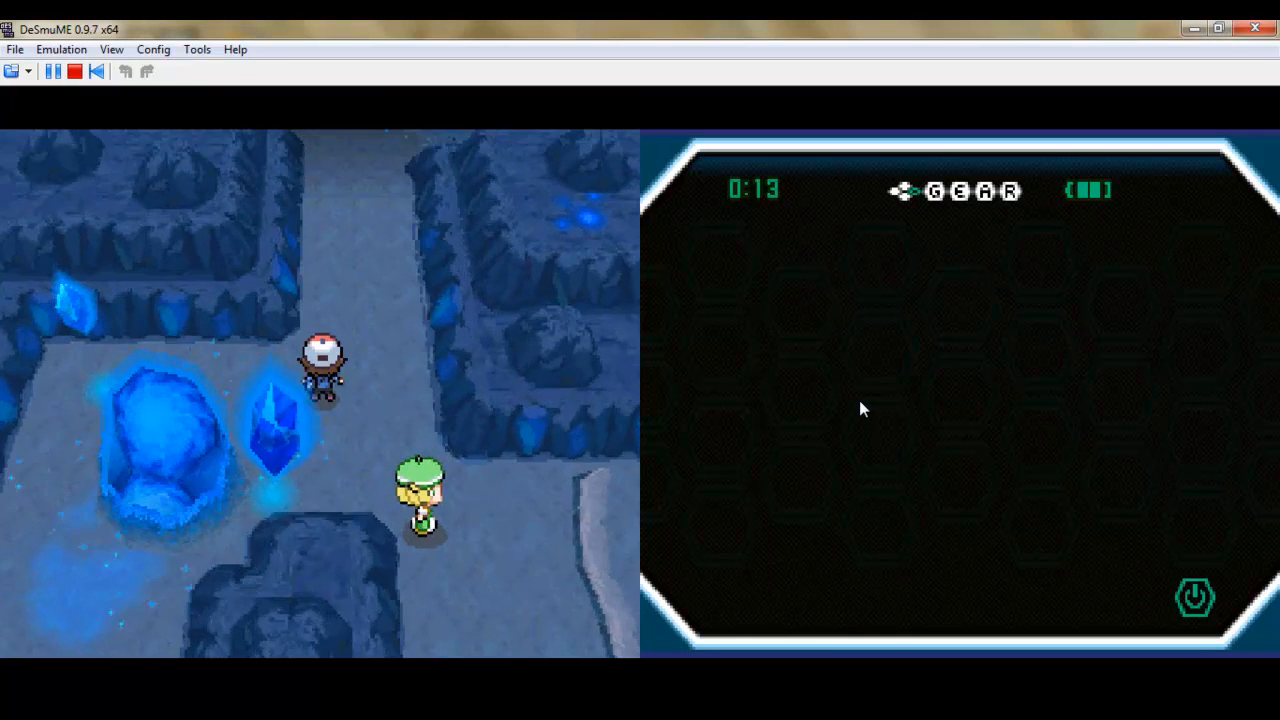
- Walk the trainer north, deeper through Chargestone Cave
{"action": "key", "text": "Up"}
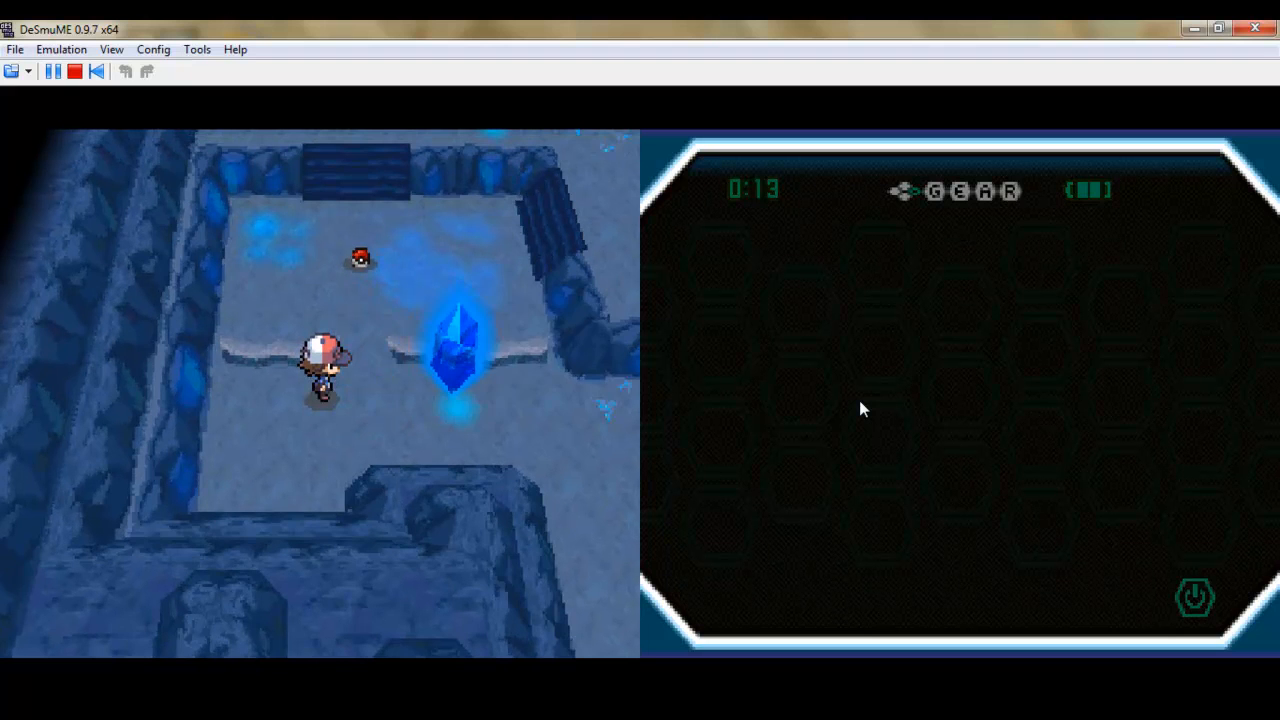
{"action": "key", "text": "Up"}
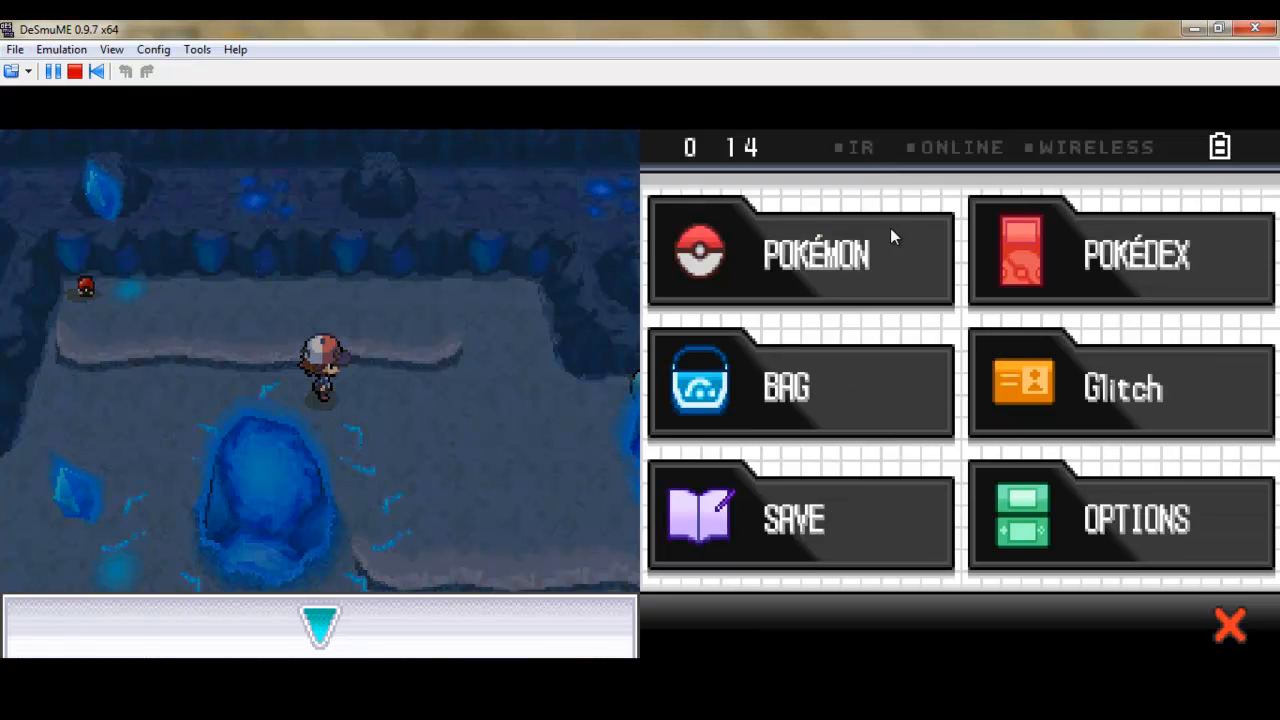
- Give the Exp. Share from the Bag and heal the injured GottamGear with an item
{"action": "left_click", "coordinate": [800, 387]}
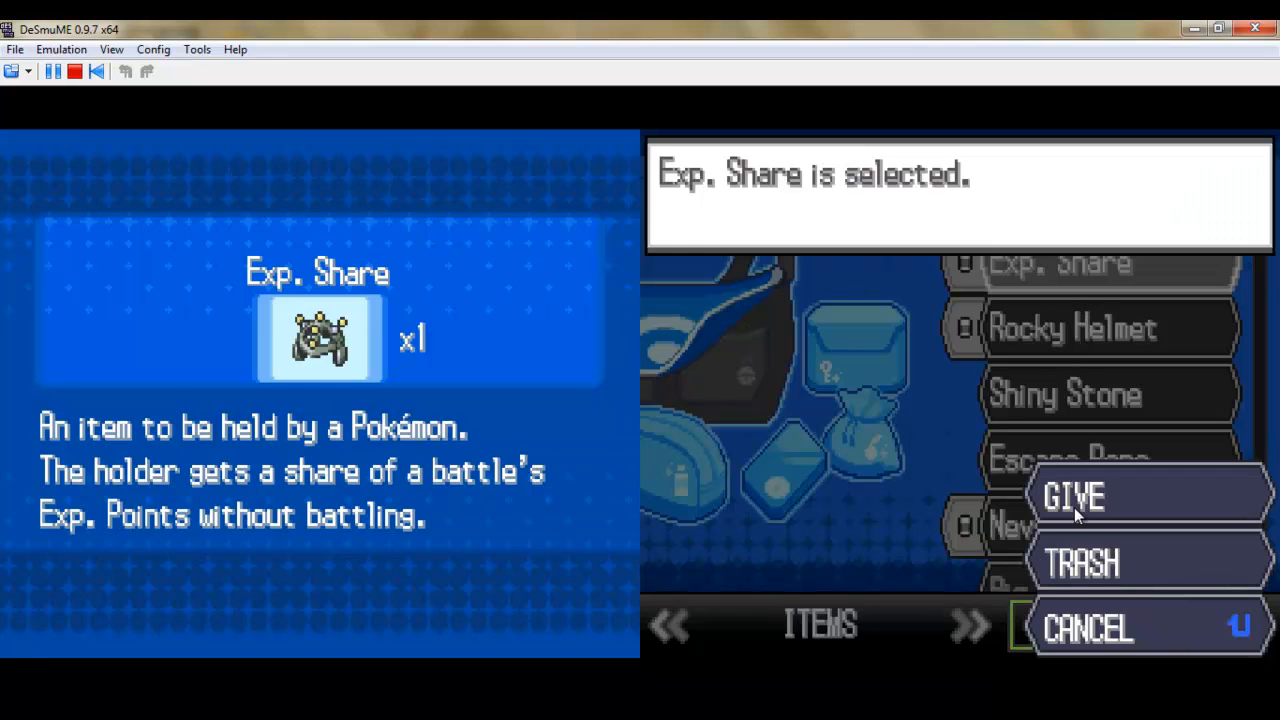
{"action": "left_click", "coordinate": [1072, 496]}
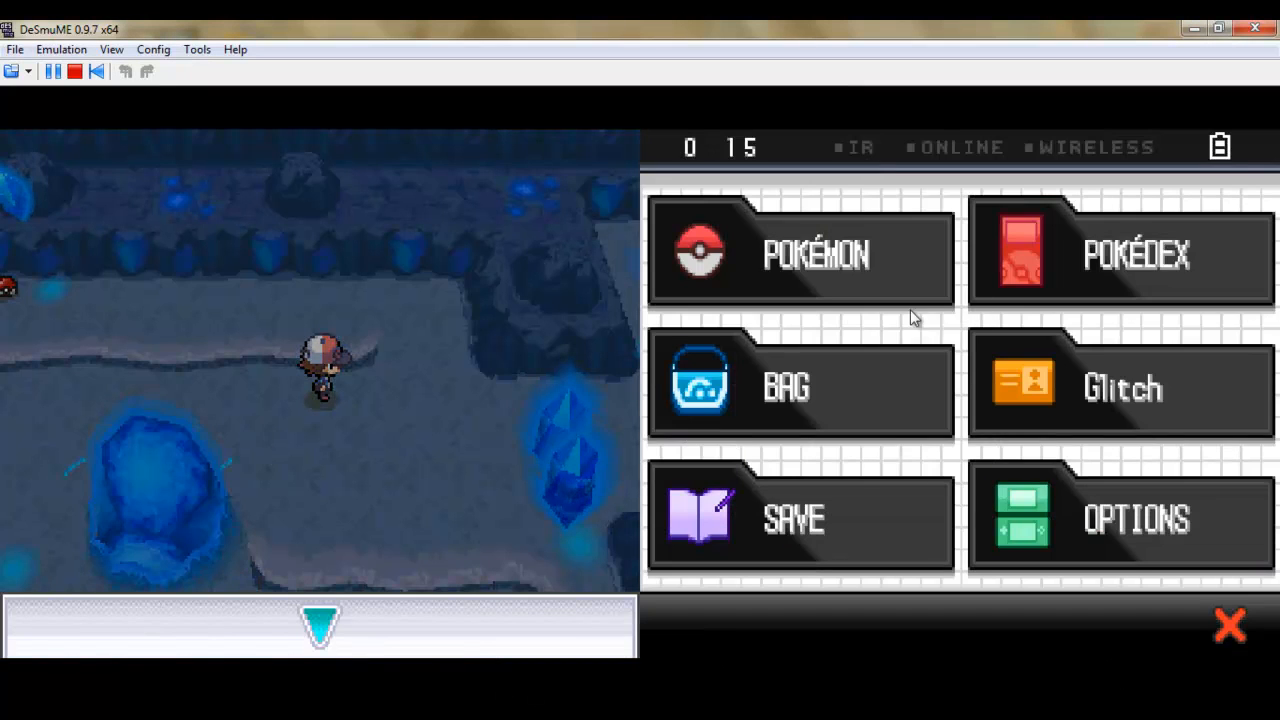
{"action": "left_click", "coordinate": [800, 387]}
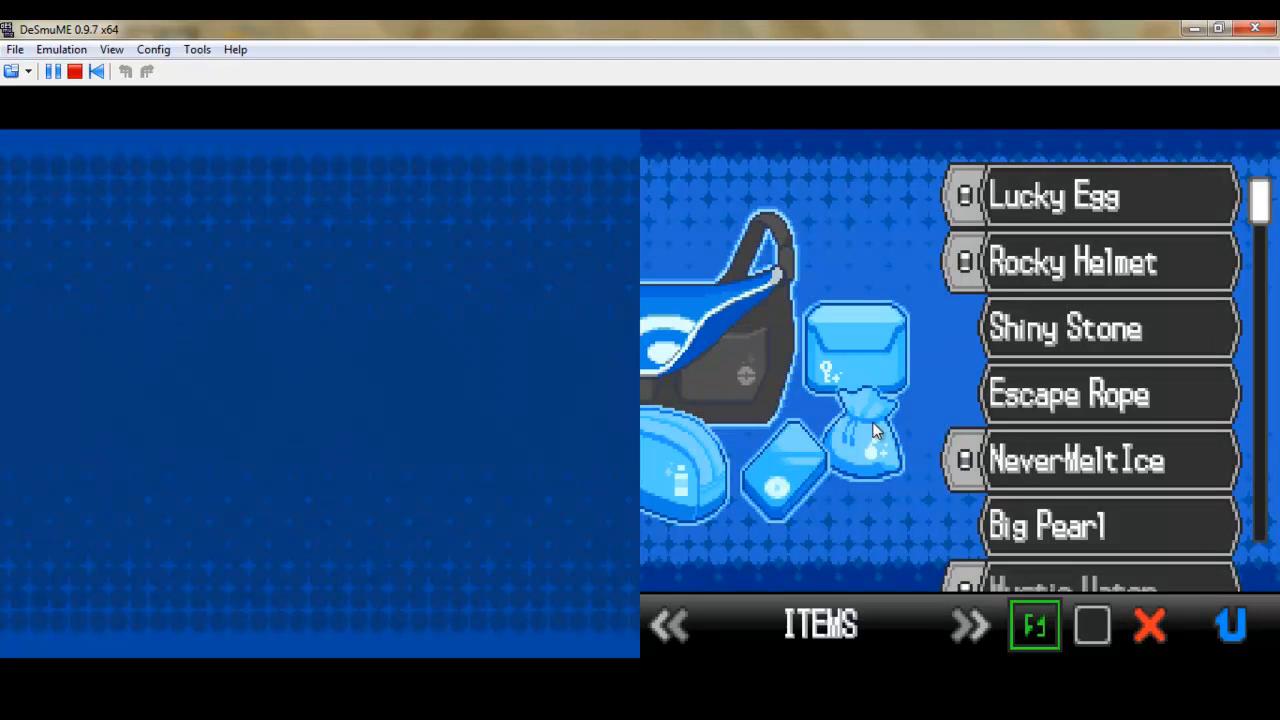
{"action": "left_click", "coordinate": [668, 625]}
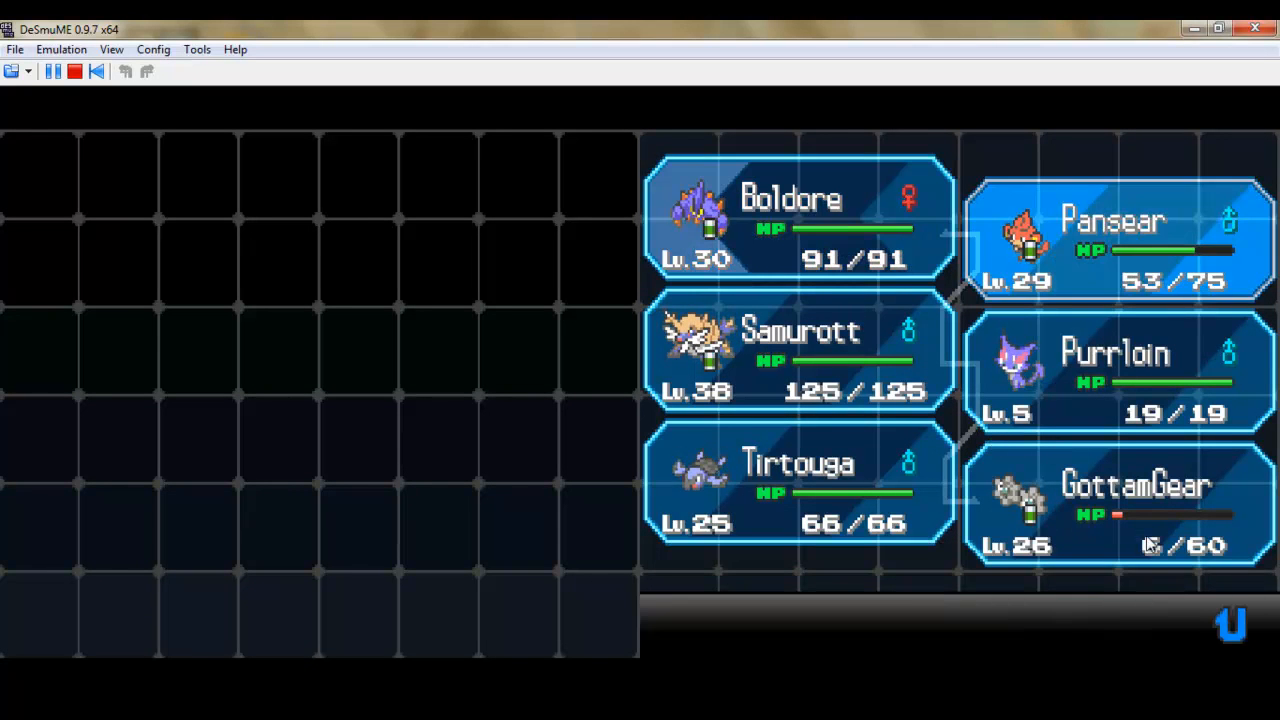
{"action": "left_click", "coordinate": [1115, 235]}
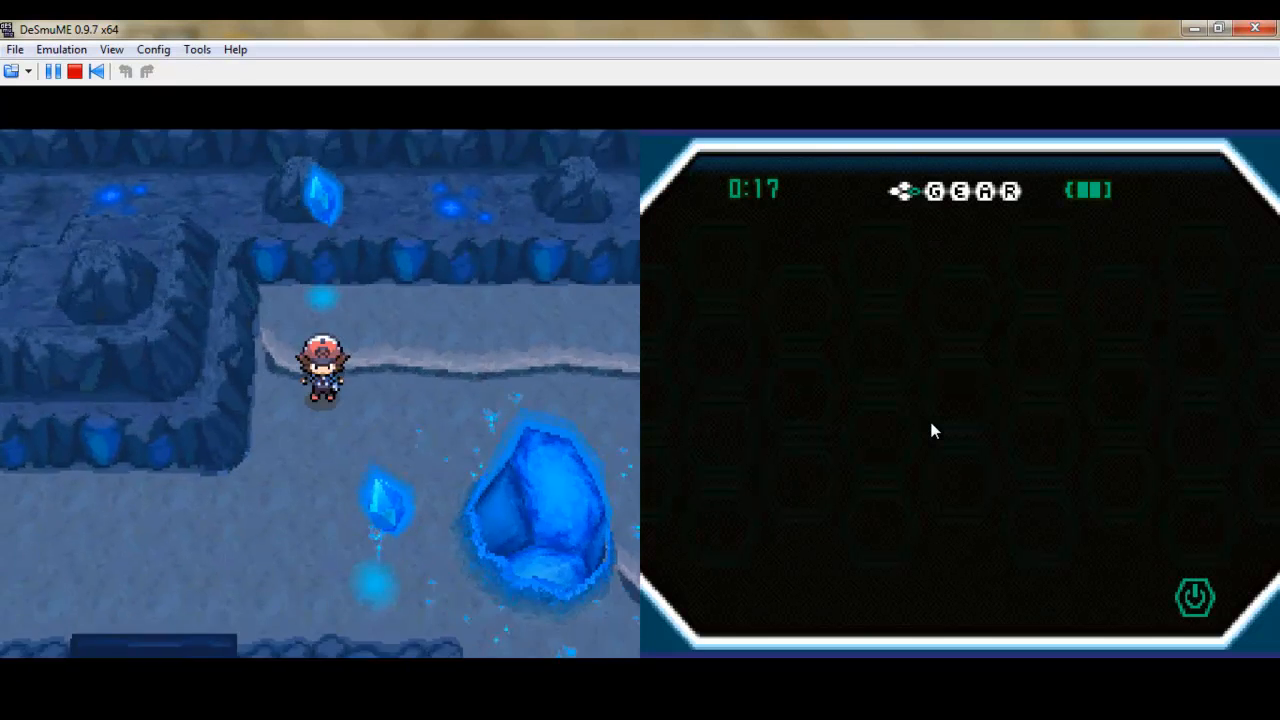
- Walk north out of Chargestone Cave onto the forested route beside a hiker
{"action": "key", "text": "Up"}
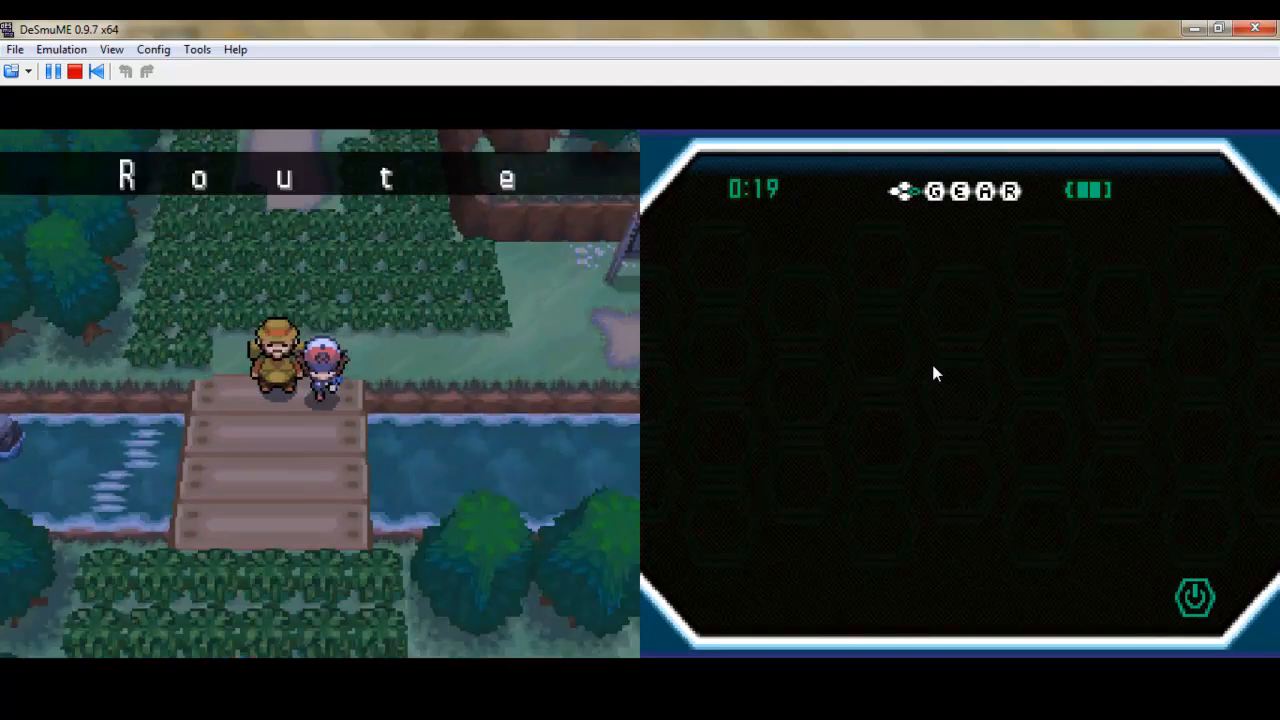
{"action": "key", "text": "Up"}
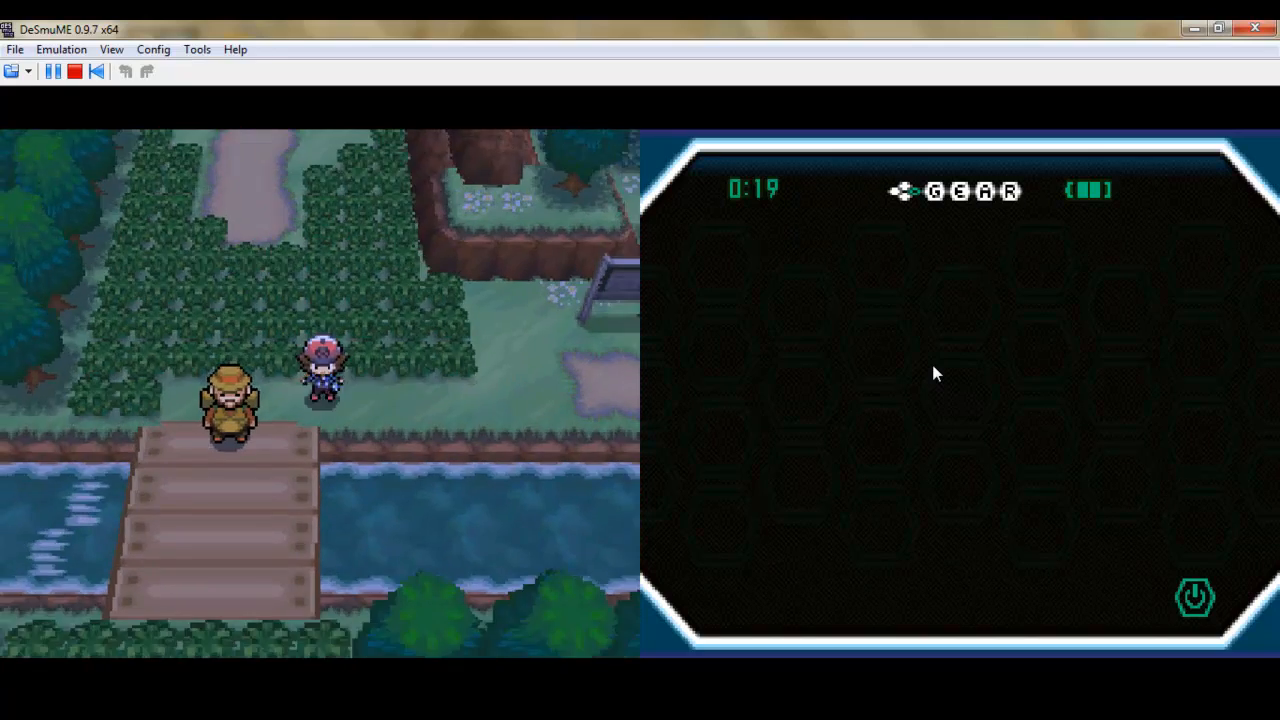